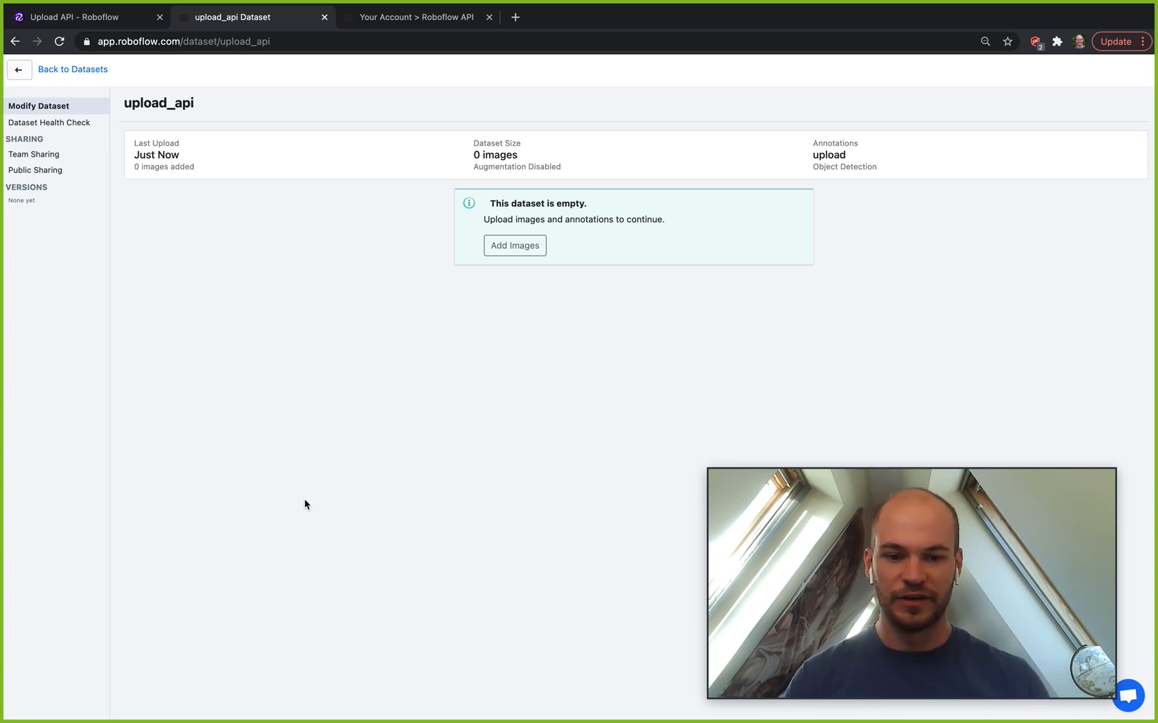
{"action": "mouse_move", "coordinate": [327, 426]}
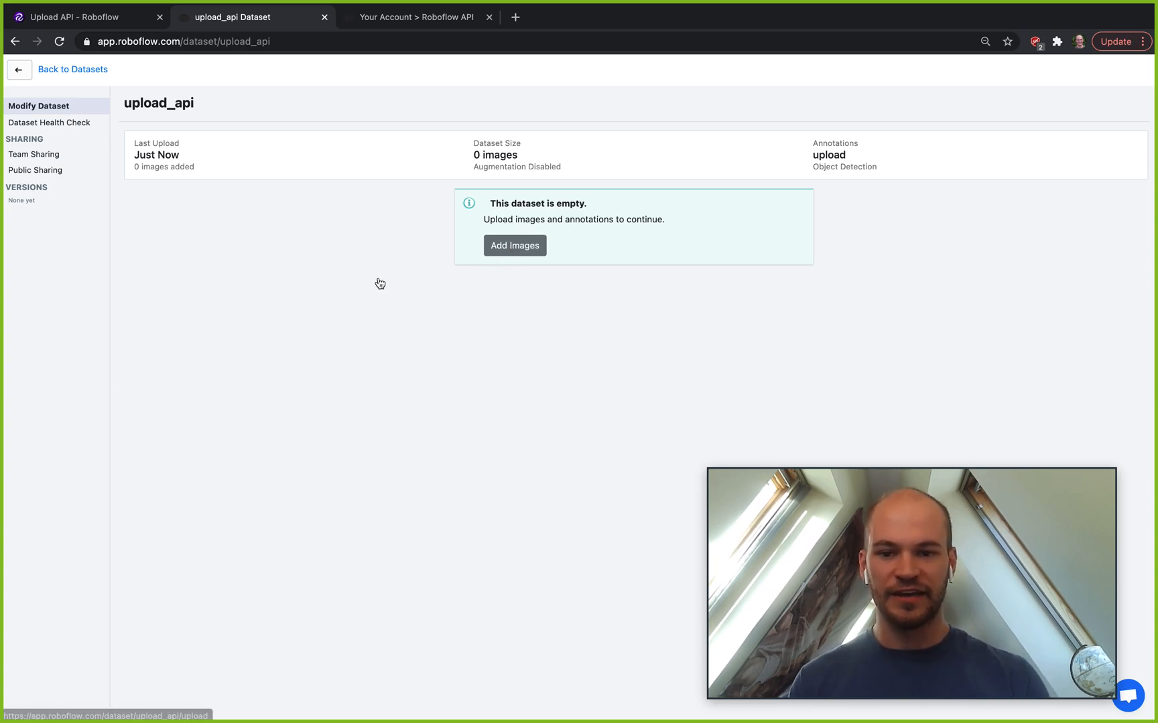
Step: Open the Add Images upload page for the empty upload_api dataset
{"action": "left_click", "coordinate": [514, 245]}
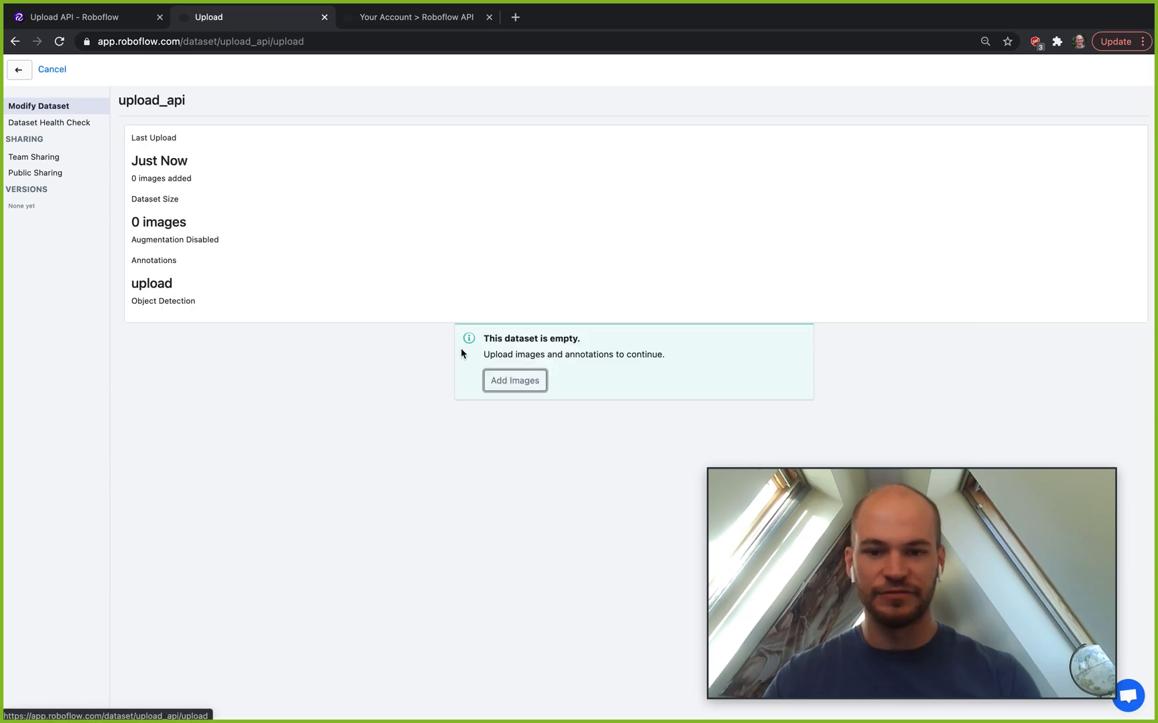
{"action": "left_click", "coordinate": [515, 381]}
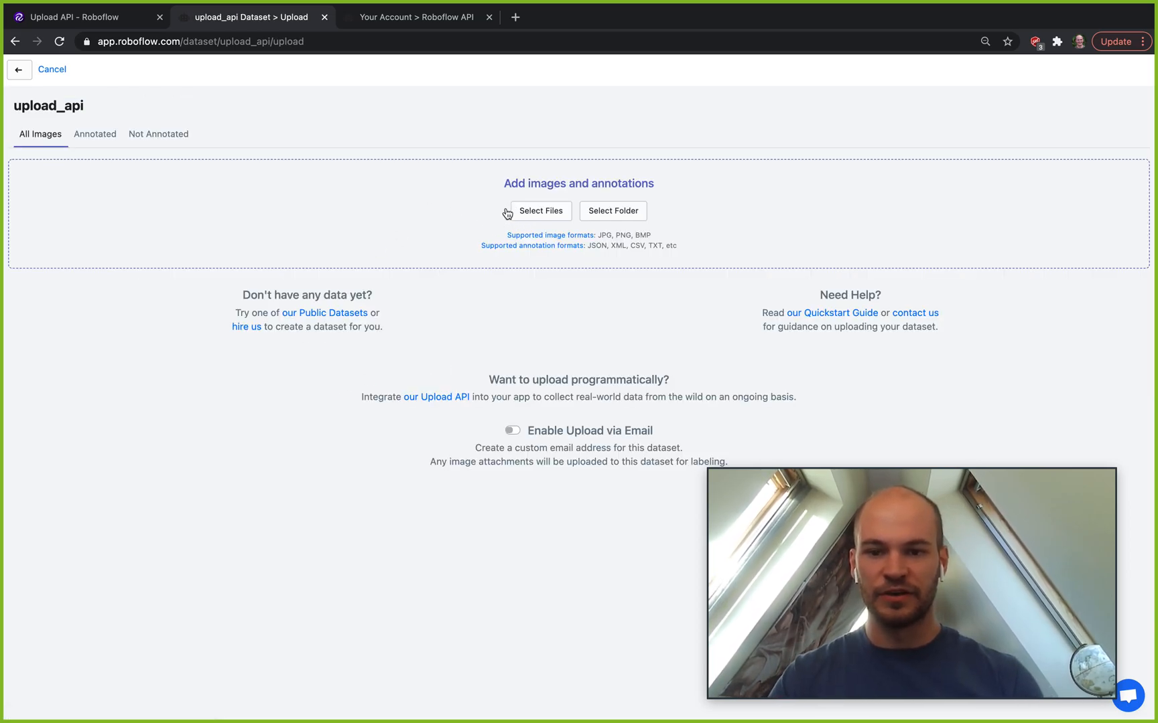
Step: Upload the first JPG from the dataset's images folder in Downloads to upload_api
{"action": "left_click", "coordinate": [540, 211]}
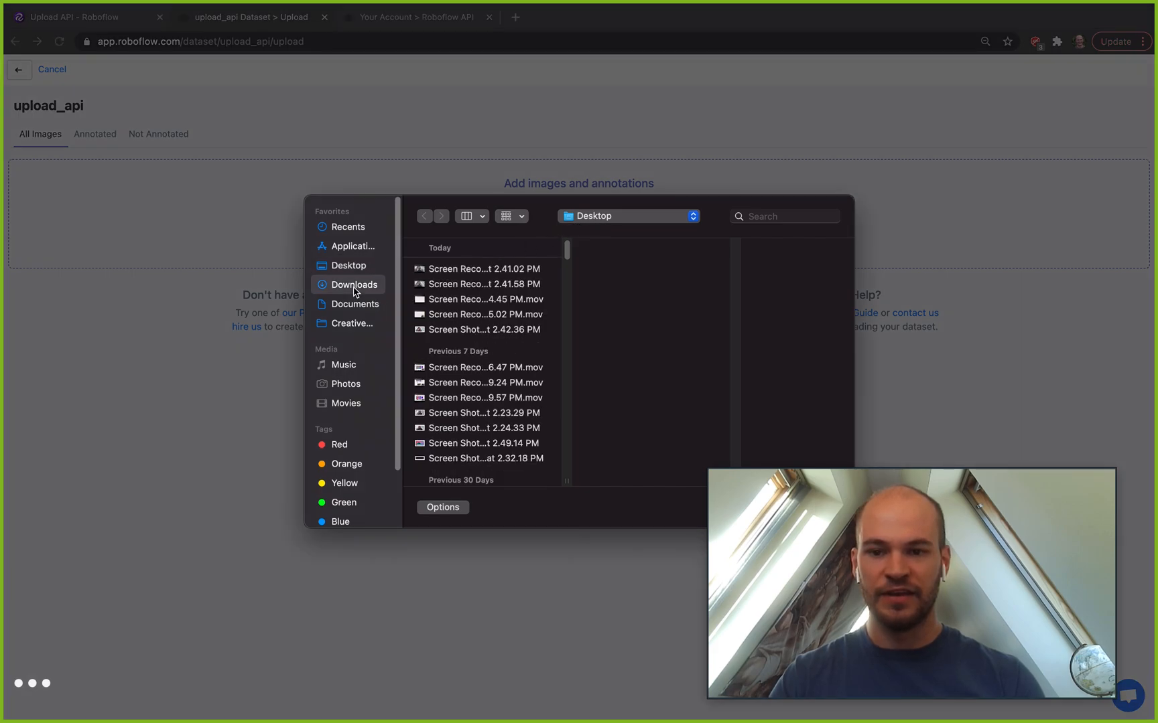
{"action": "left_click", "coordinate": [354, 304]}
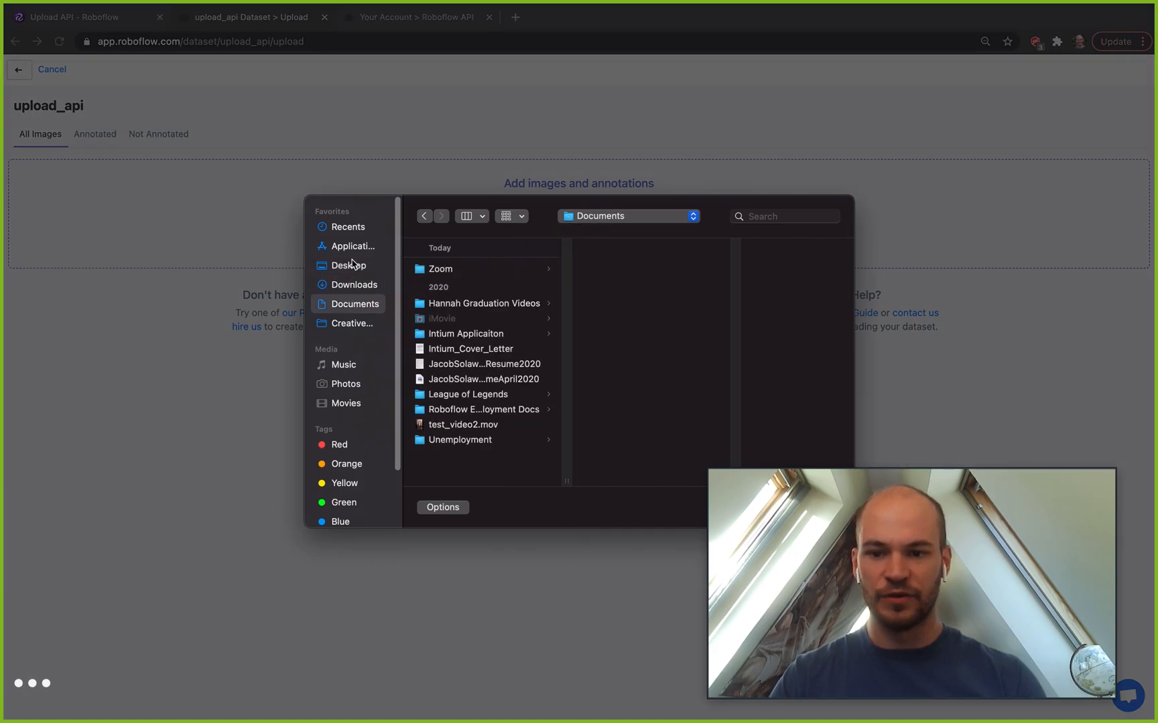
{"action": "left_click", "coordinate": [349, 226]}
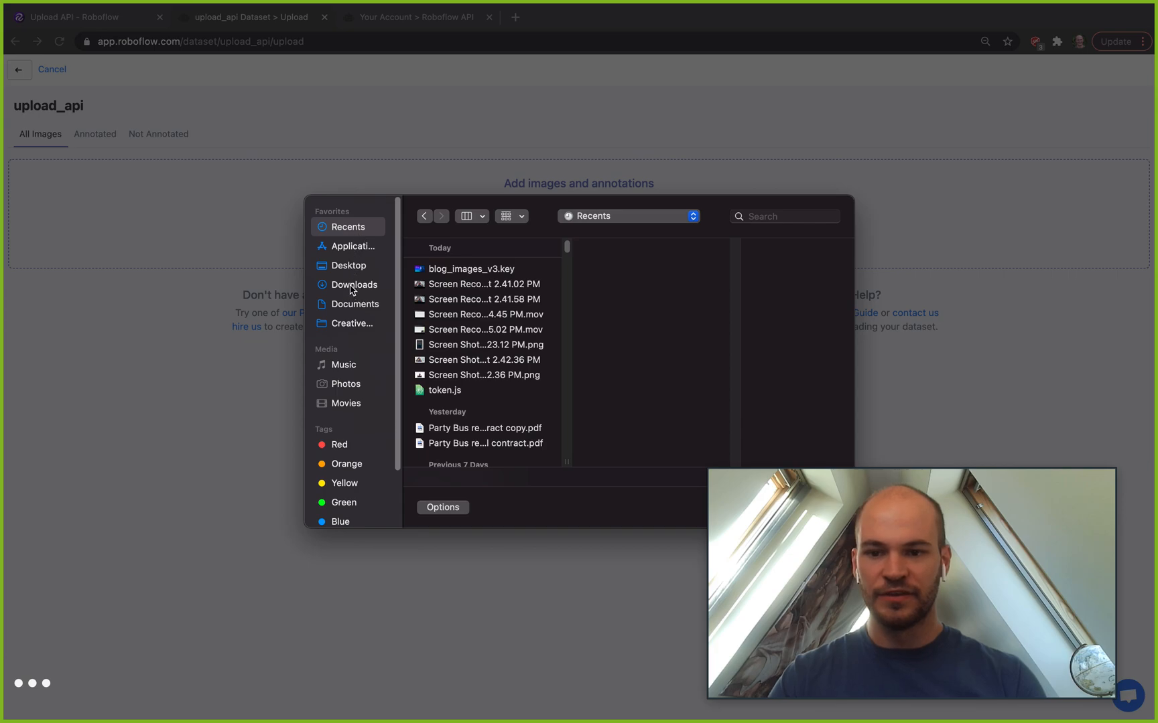
{"action": "left_click", "coordinate": [352, 285]}
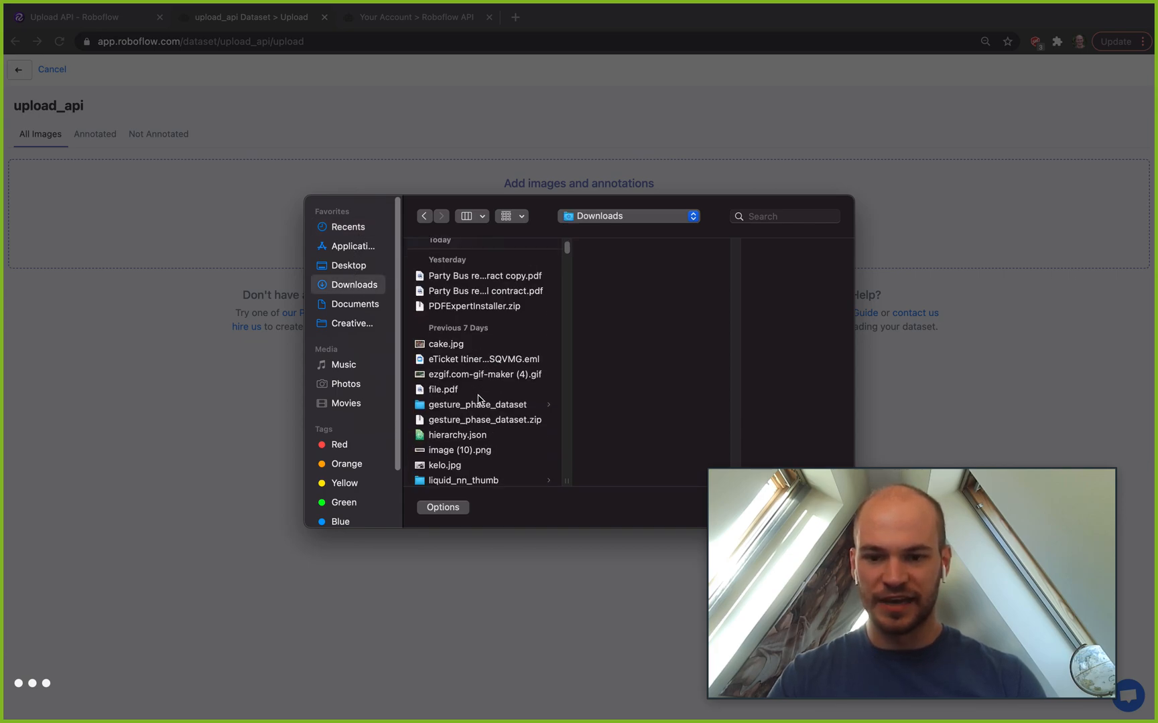
{"action": "scroll", "scroll_direction": "down", "scroll_amount": 3}
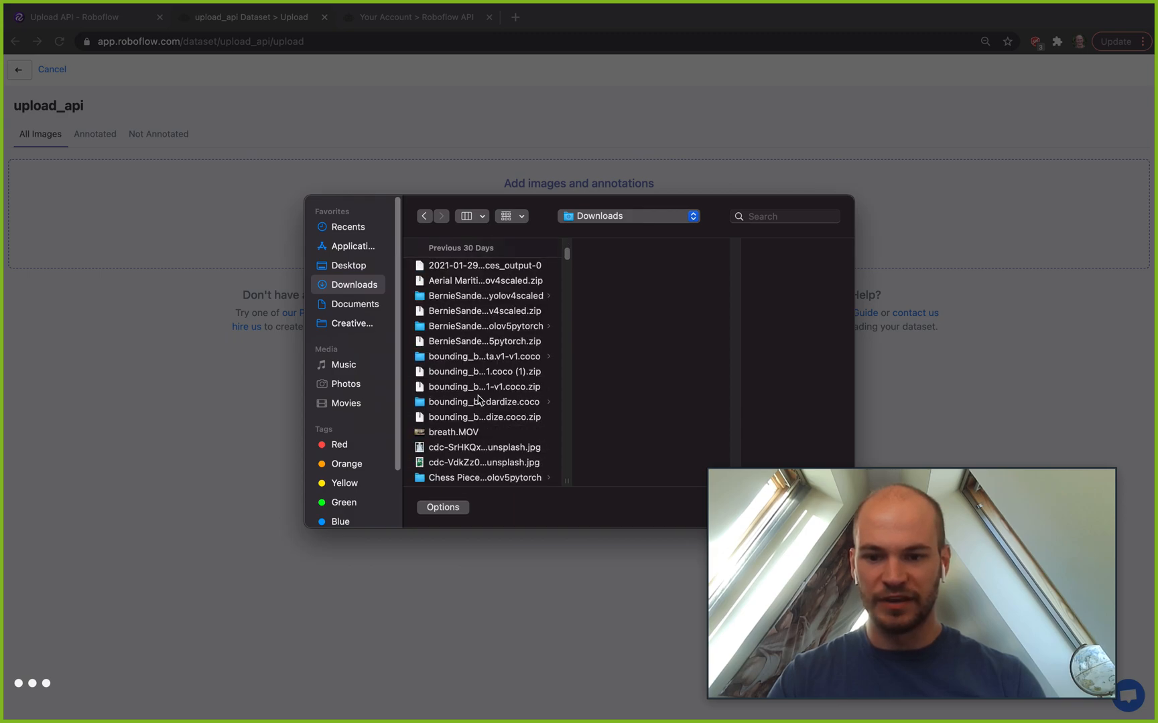
{"action": "left_click", "coordinate": [480, 326]}
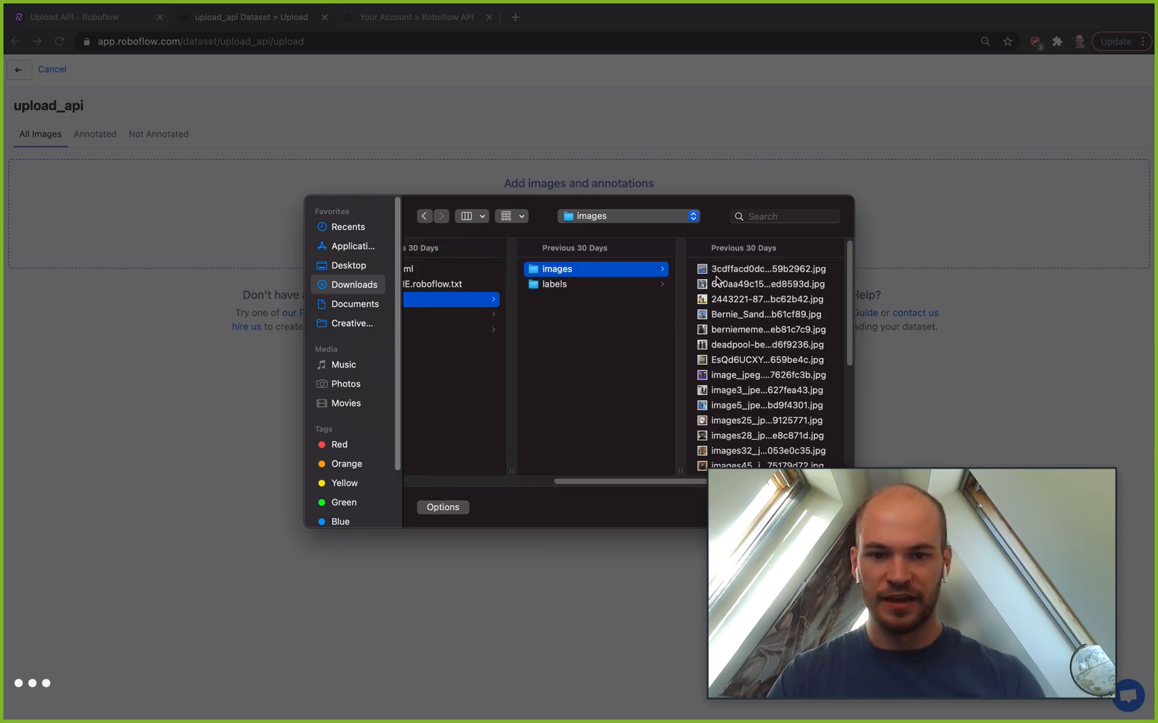
{"action": "left_click", "coordinate": [599, 269]}
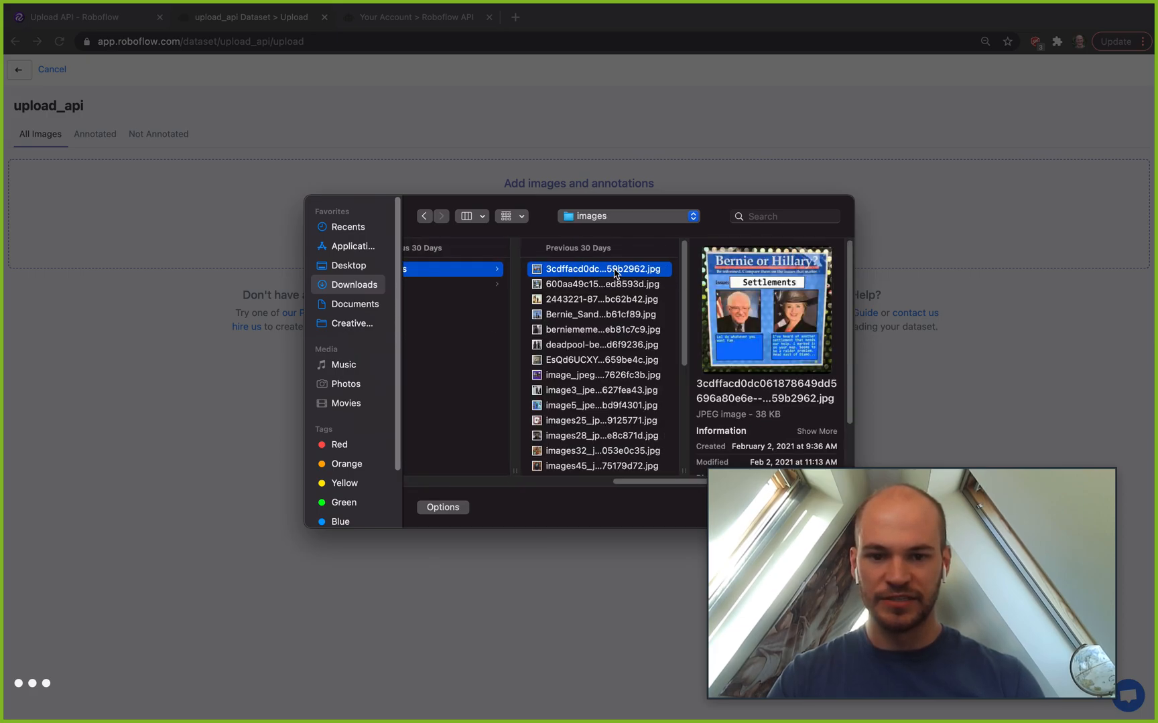
{"action": "double_click", "coordinate": [598, 269]}
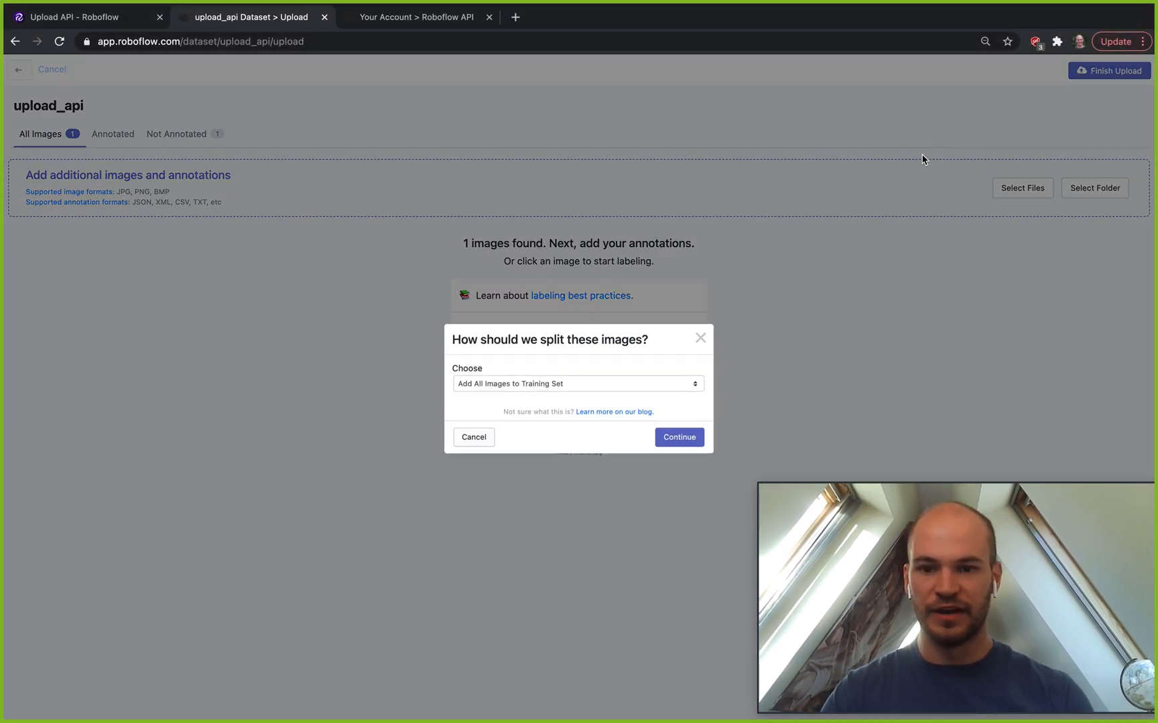
Step: Confirm the training split for the uploaded image and continue
{"action": "left_click", "coordinate": [678, 437]}
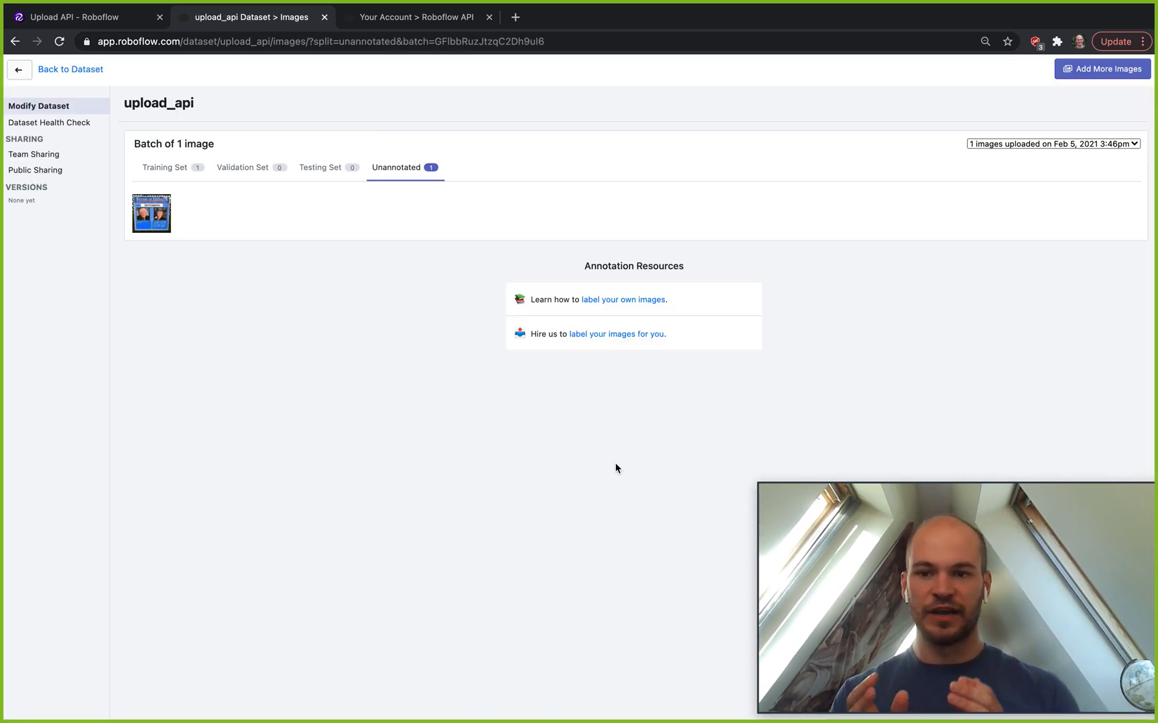
{"action": "mouse_move", "coordinate": [308, 336]}
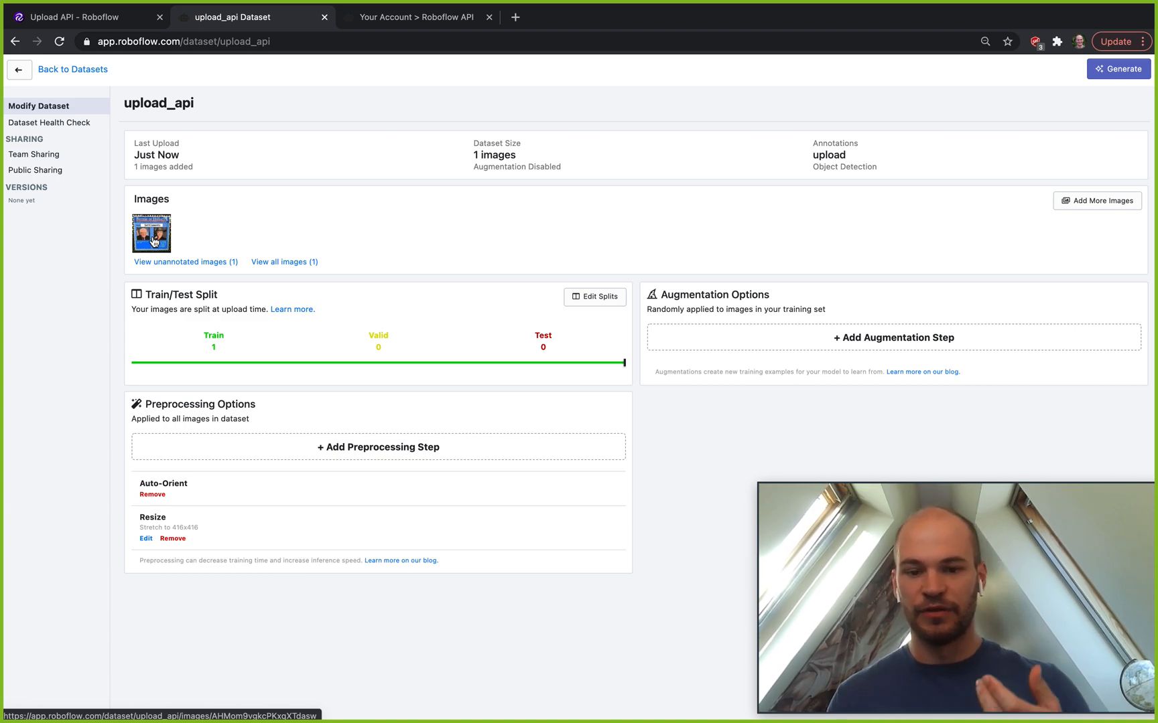
{"action": "mouse_move", "coordinate": [356, 6]}
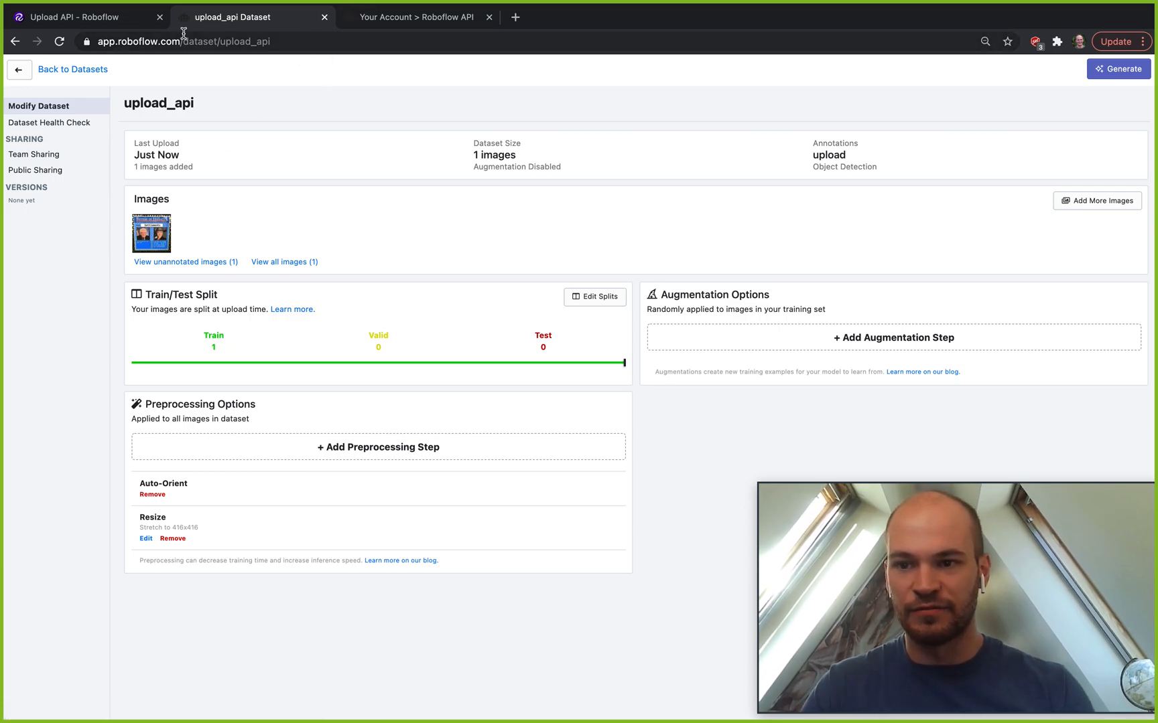
Step: Scroll the Upload API docs down to the cURL code snippets
{"action": "left_click", "coordinate": [81, 17]}
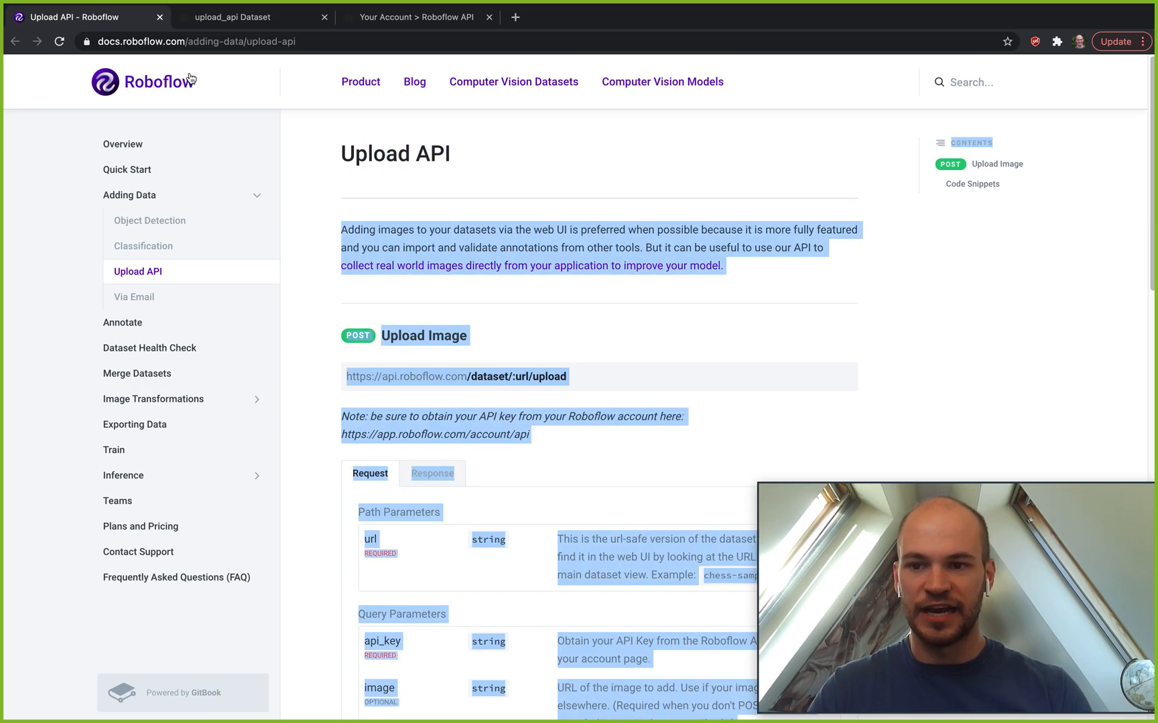
{"action": "left_click", "coordinate": [406, 175]}
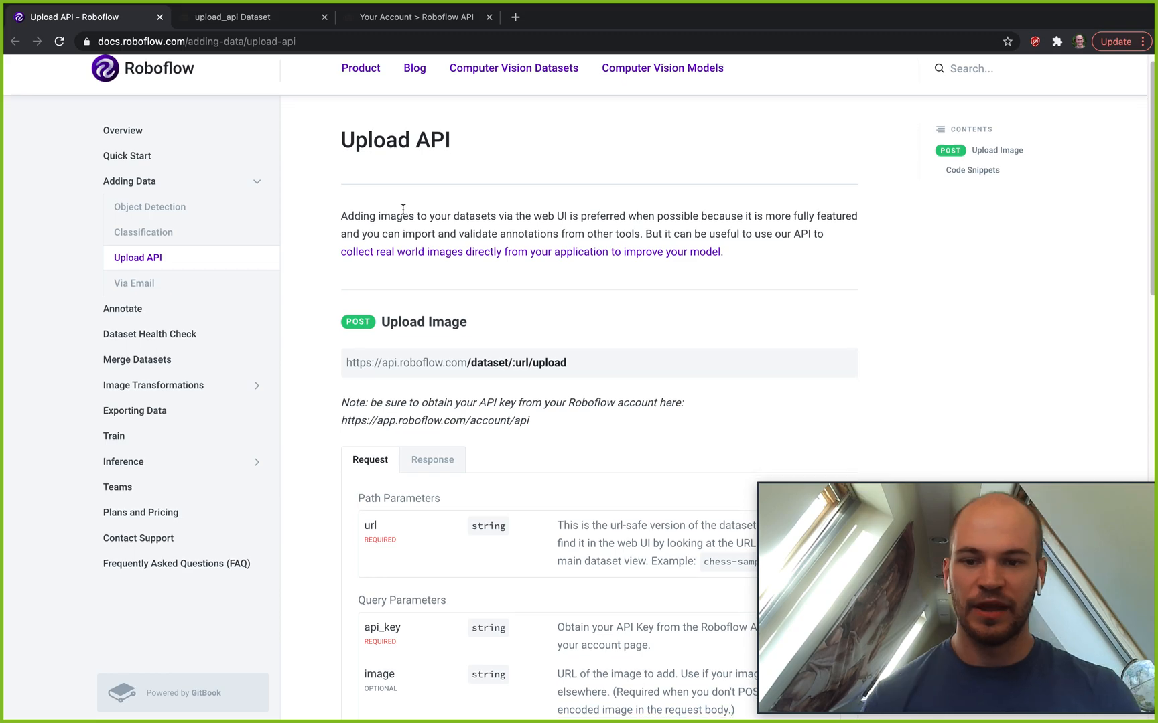
{"action": "scroll", "scroll_direction": "down", "scroll_amount": 3}
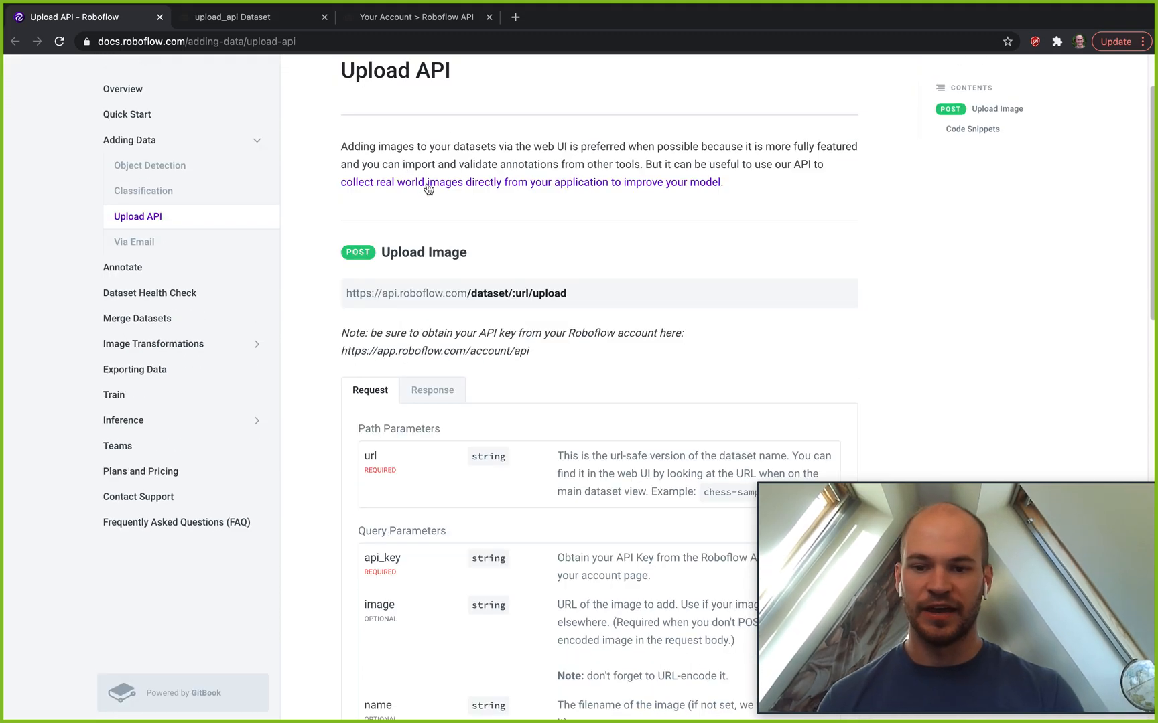
{"action": "scroll", "scroll_direction": "down", "scroll_amount": 3}
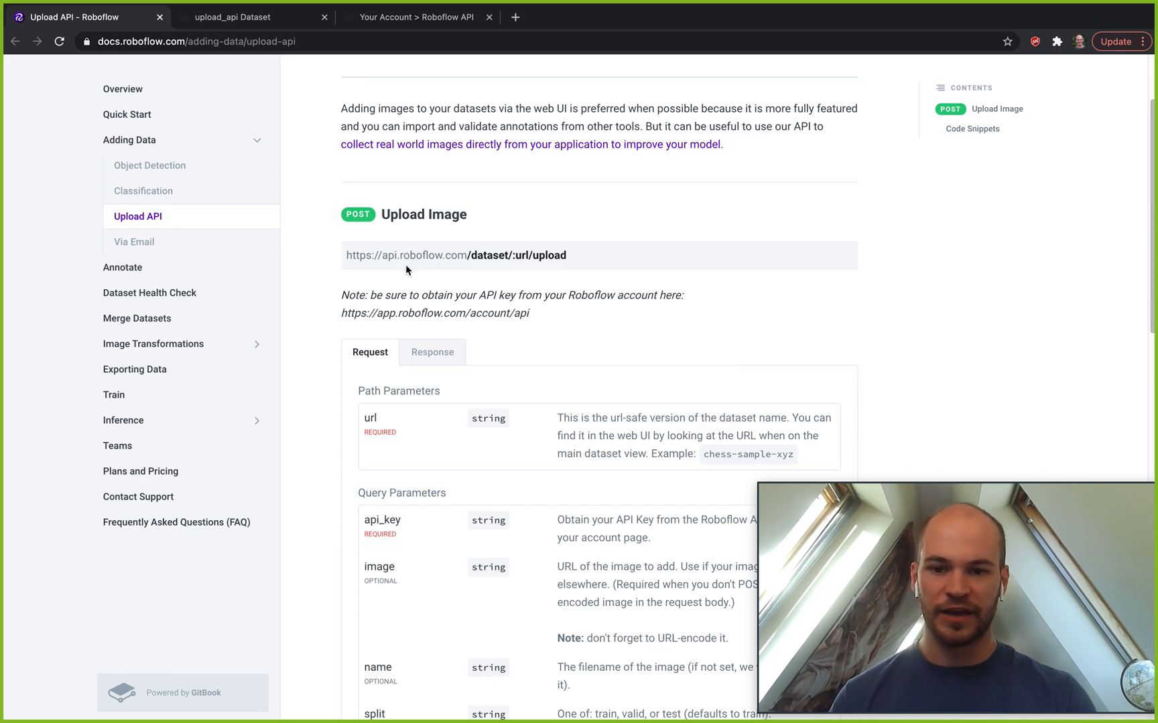
{"action": "mouse_move", "coordinate": [381, 269]}
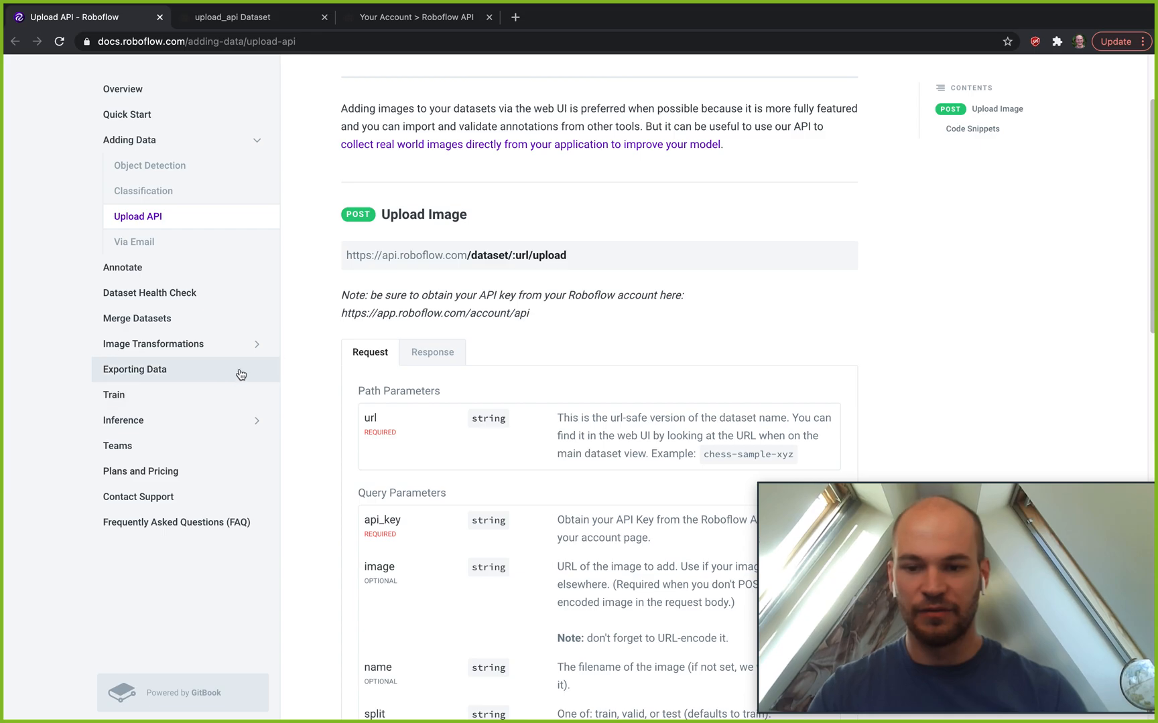
{"action": "scroll", "scroll_direction": "down", "scroll_amount": 3}
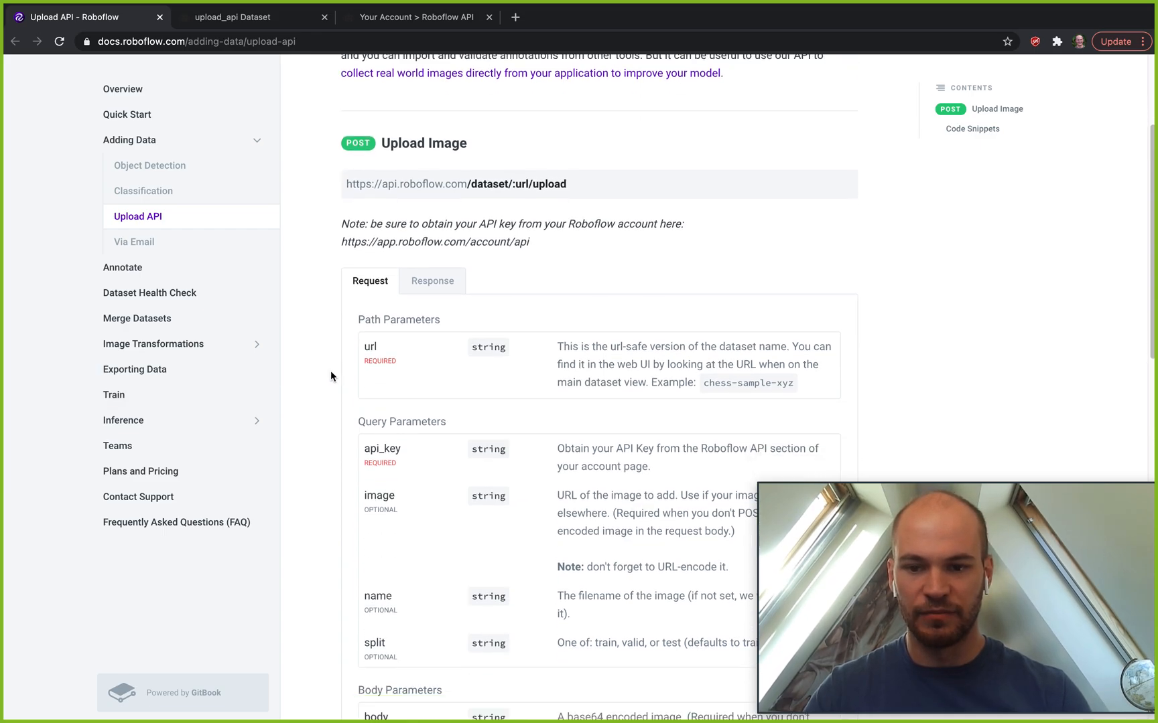
{"action": "scroll", "scroll_direction": "down", "scroll_amount": 3}
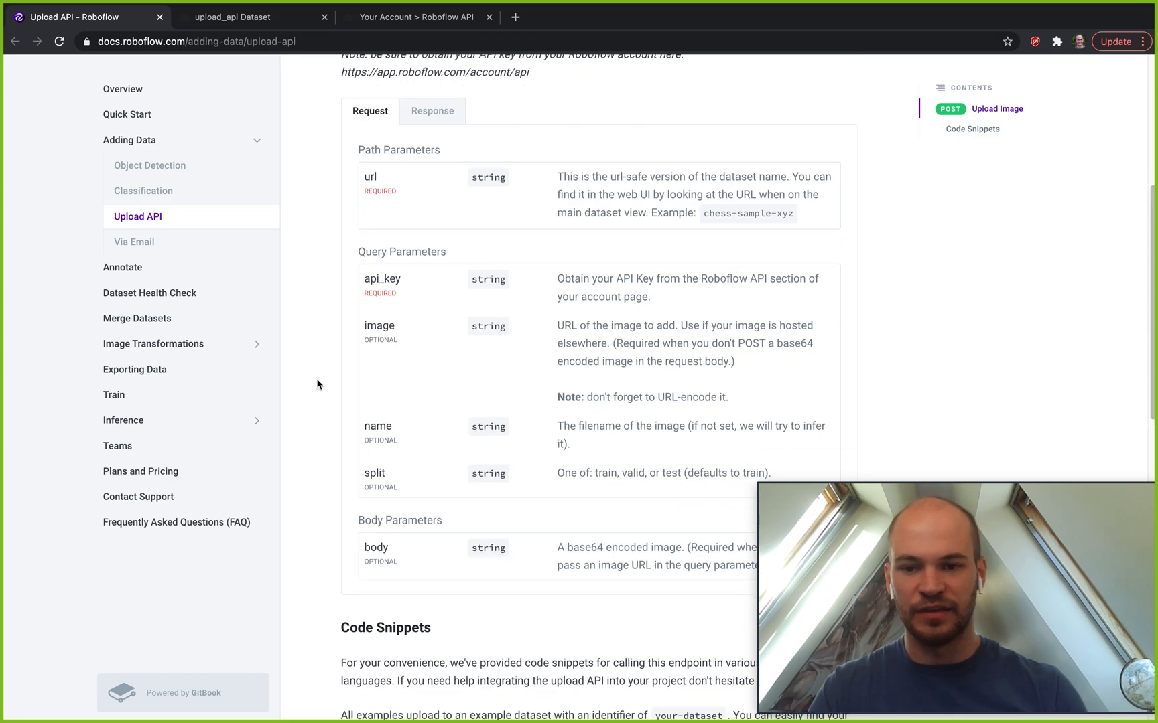
{"action": "scroll", "scroll_direction": "down", "scroll_amount": 3}
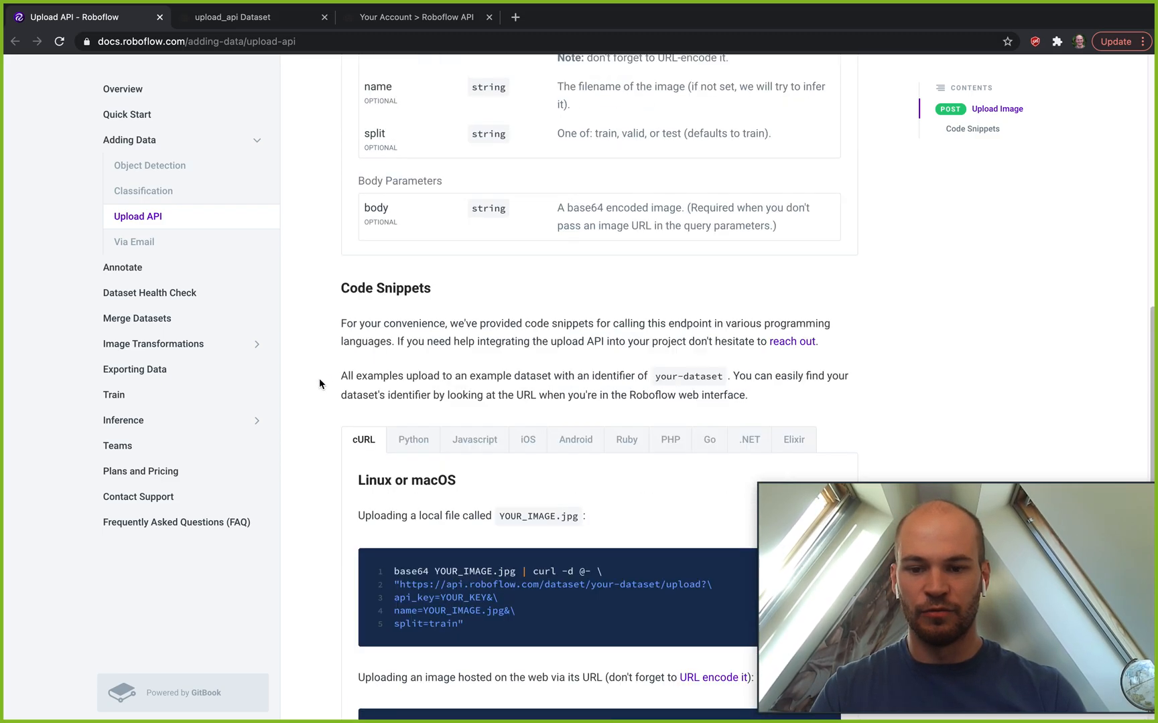
{"action": "scroll", "scroll_direction": "down", "scroll_amount": 3}
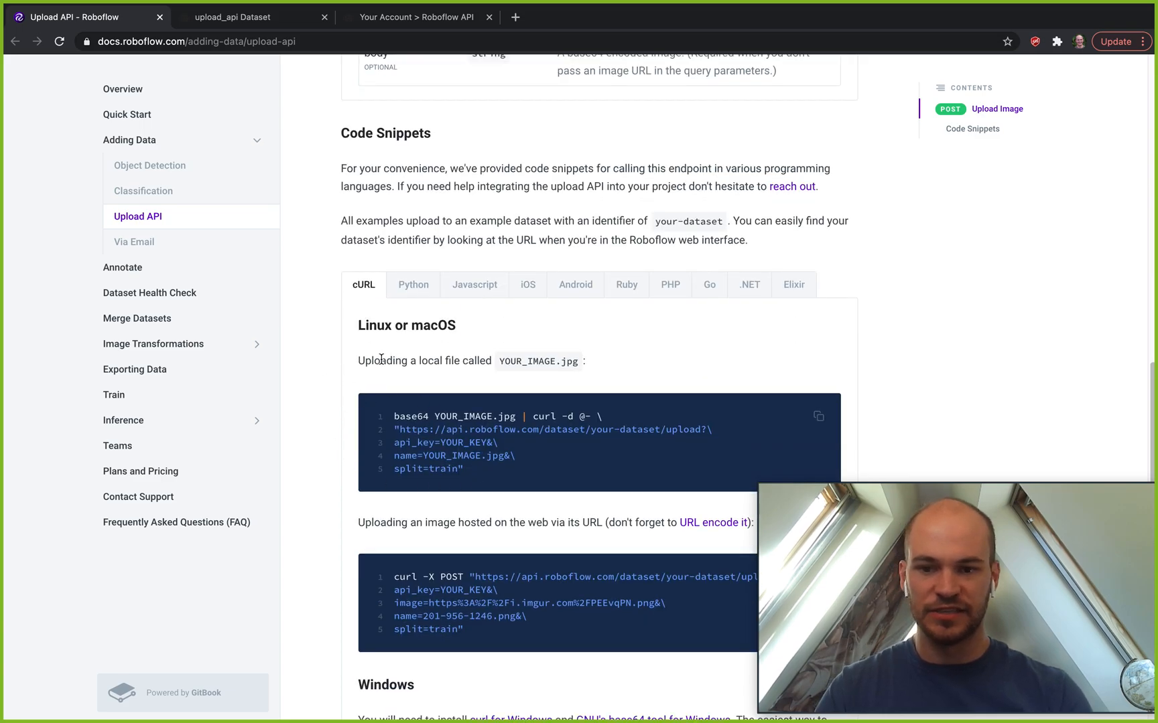
{"action": "mouse_move", "coordinate": [349, 360]}
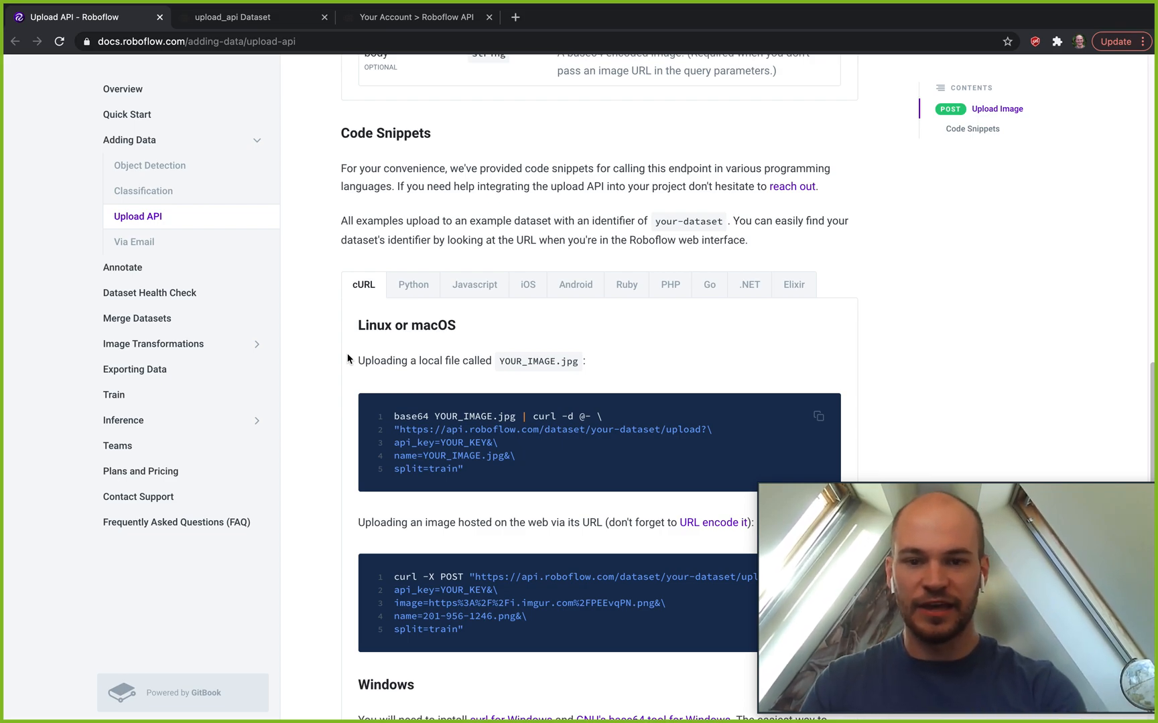
{"action": "mouse_move", "coordinate": [585, 317]}
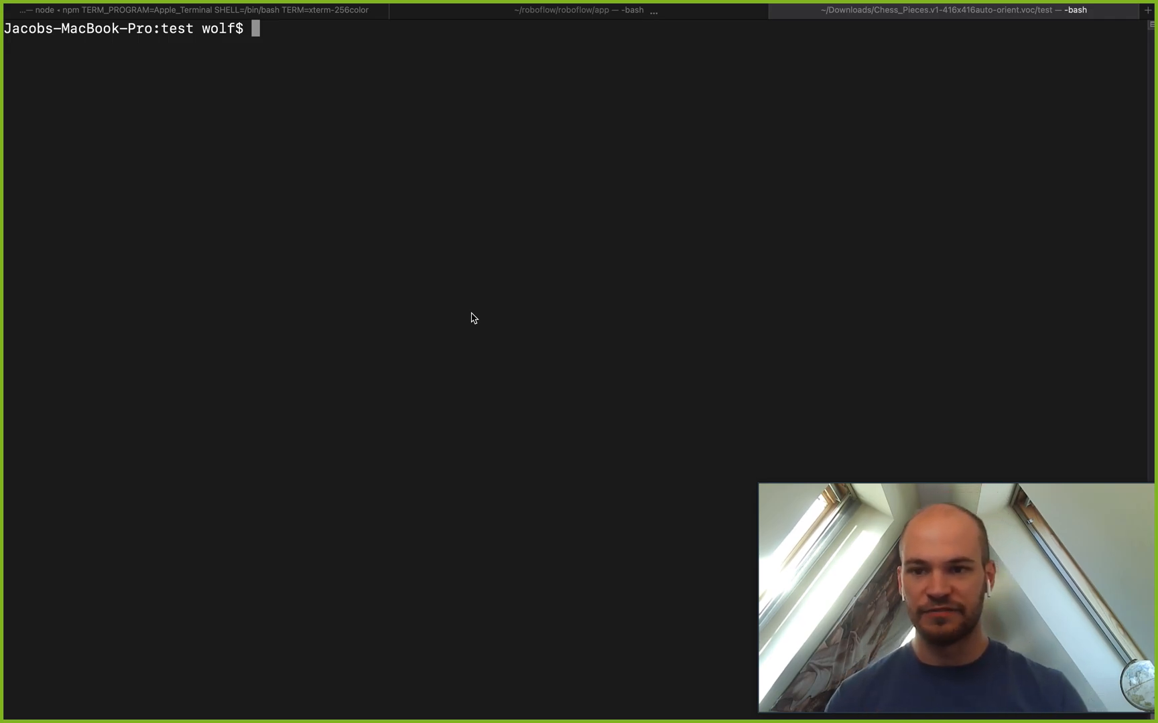
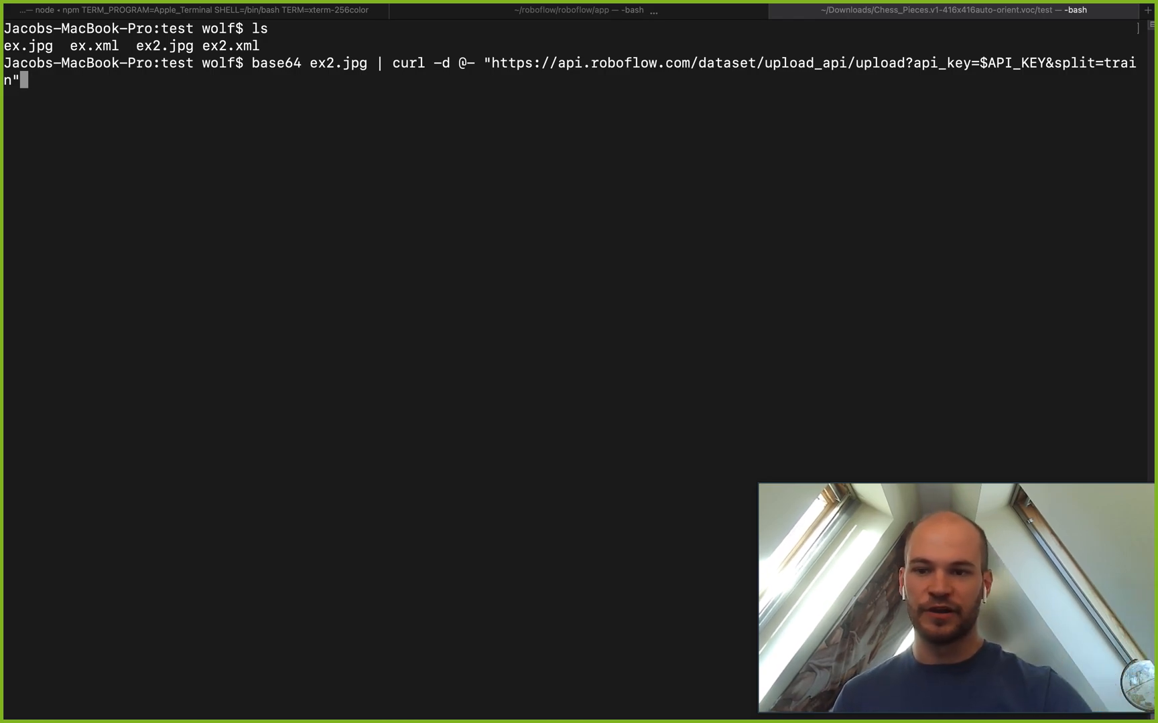
Step: Highlight the curl, api.roboflow.com, upload_api, $API_KEY and split=train parts of the command
{"action": "left_click_drag", "start_coordinate": [253, 63], "coordinate": [333, 63]}
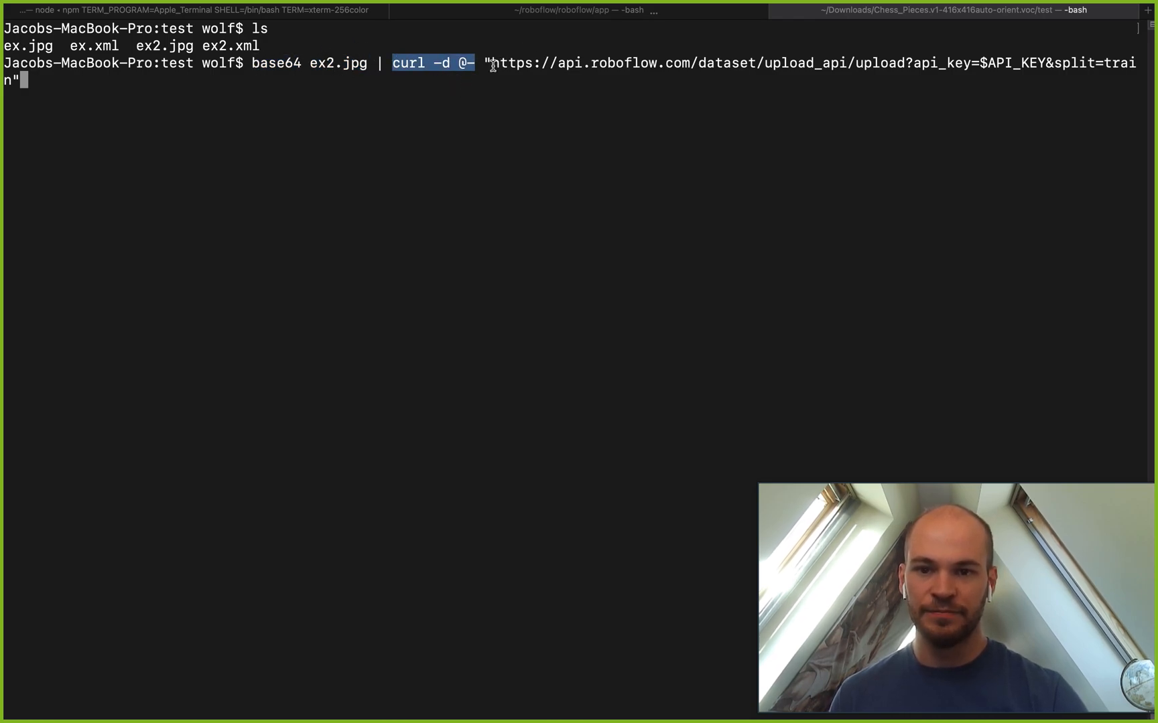
{"action": "left_click_drag", "start_coordinate": [493, 63], "coordinate": [691, 63]}
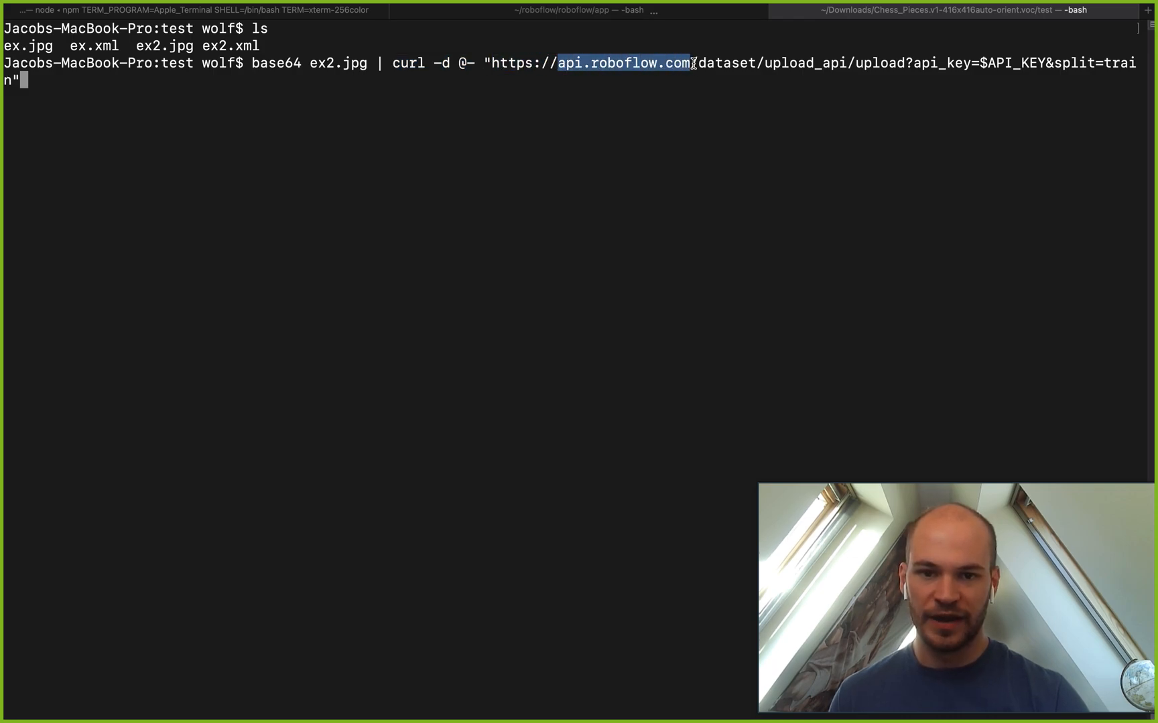
{"action": "double_click", "coordinate": [805, 63]}
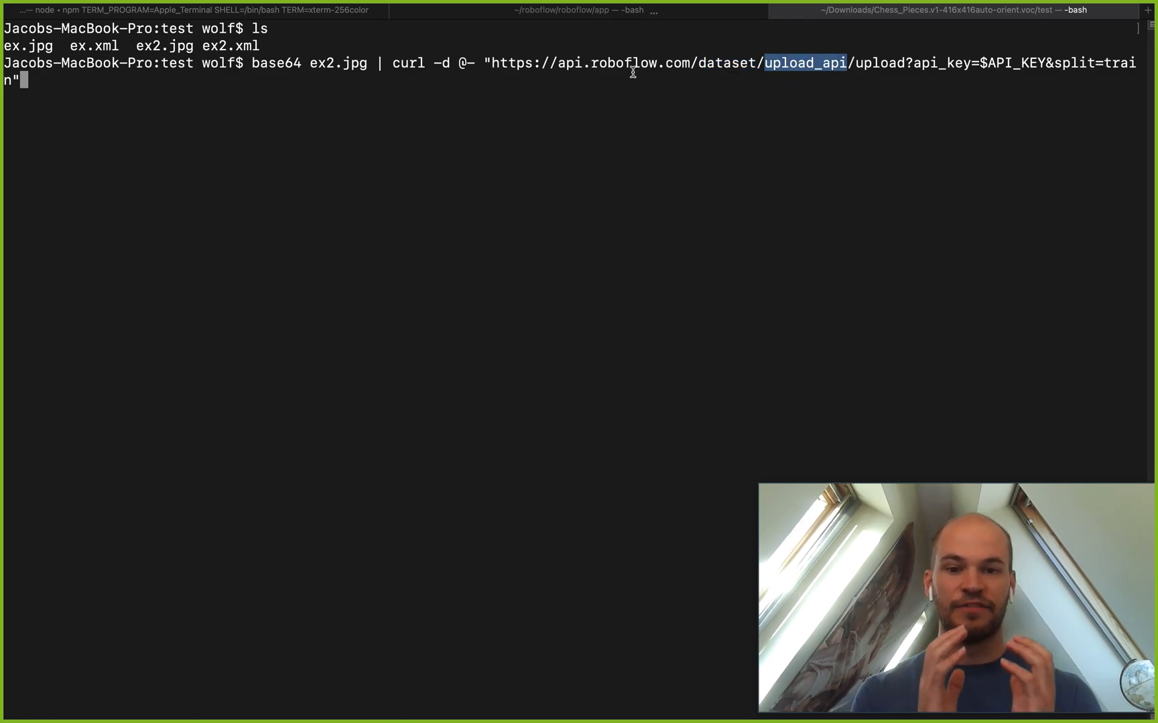
{"action": "mouse_move", "coordinate": [803, 79]}
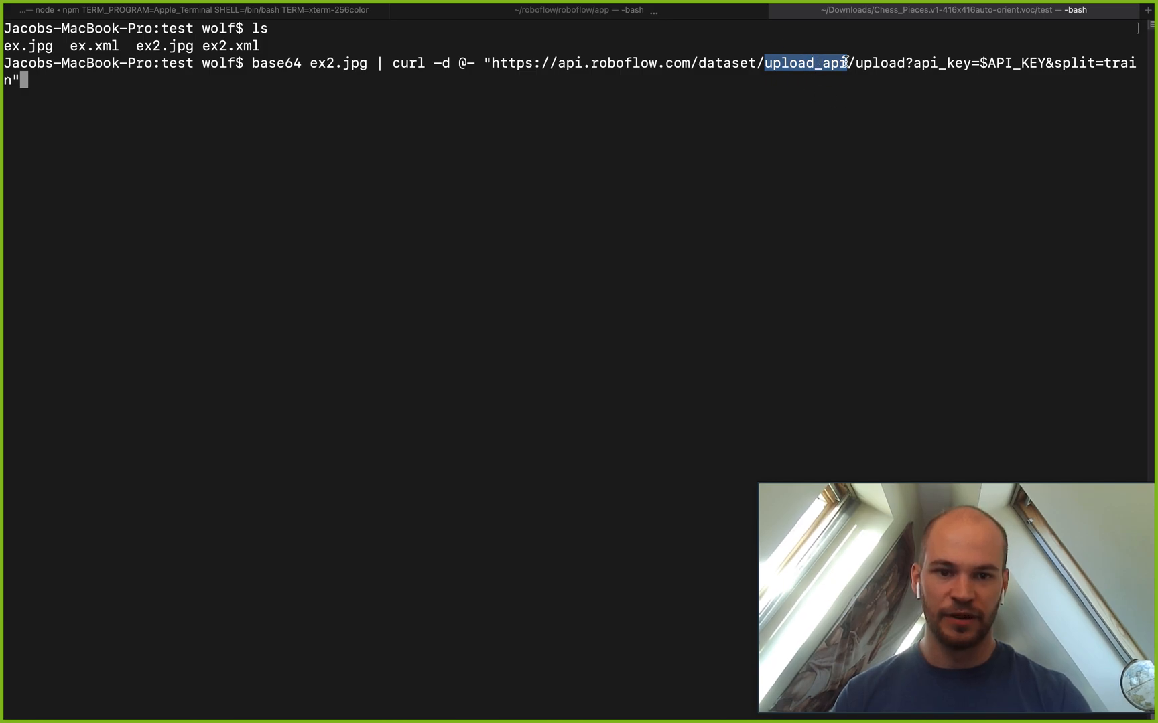
{"action": "double_click", "coordinate": [878, 62]}
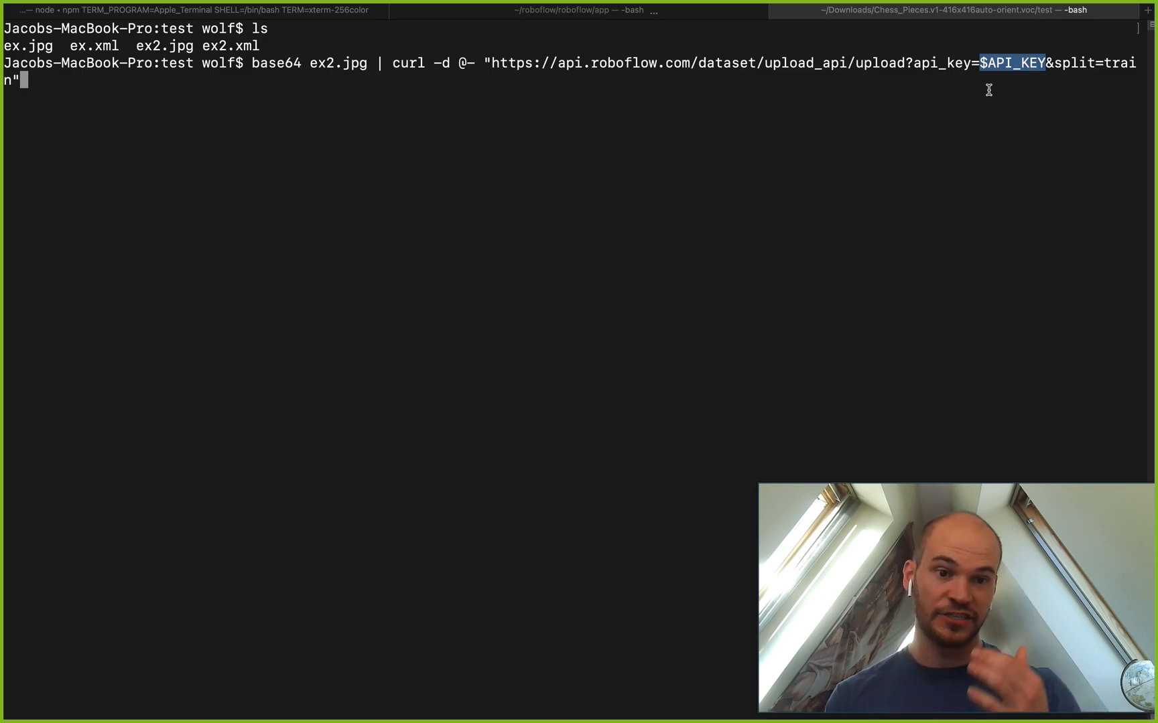
{"action": "mouse_move", "coordinate": [970, 103]}
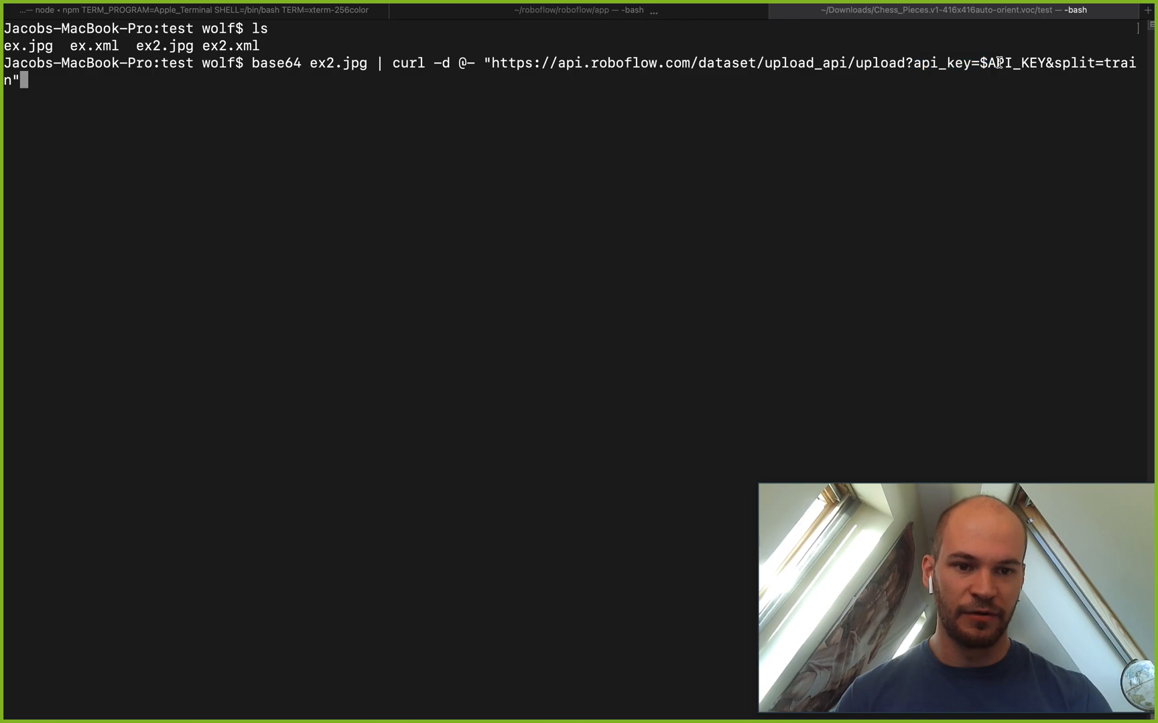
{"action": "double_click", "coordinate": [1017, 63]}
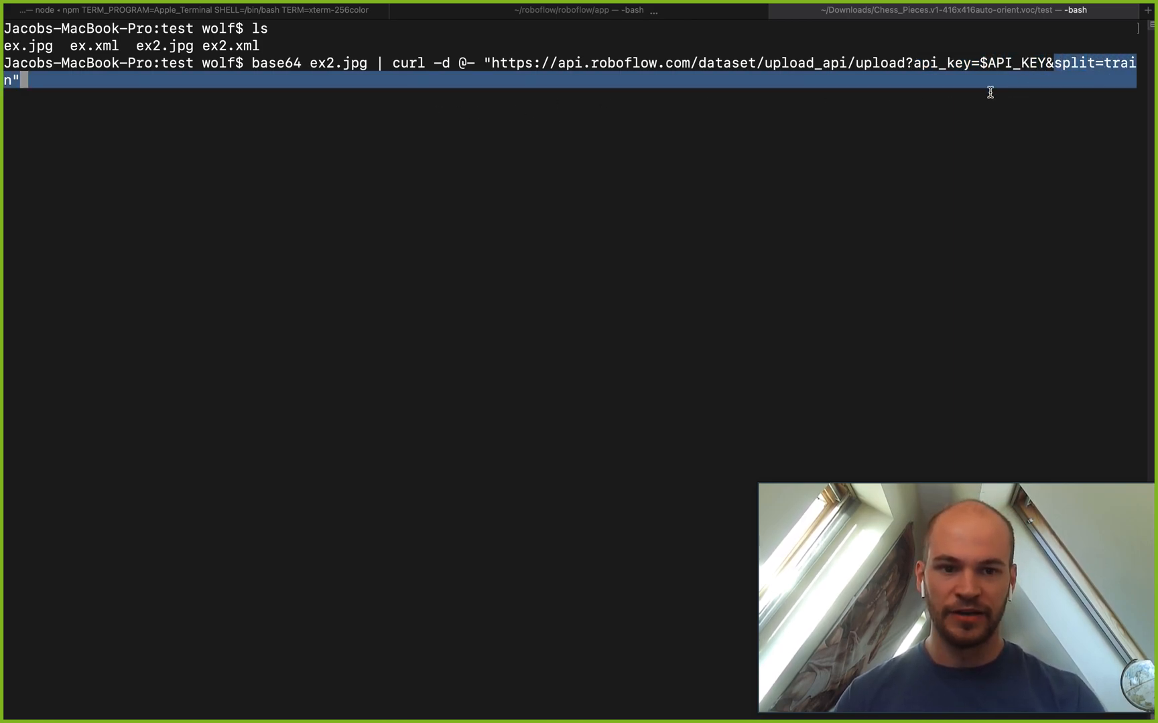
{"action": "double_click", "coordinate": [997, 62]}
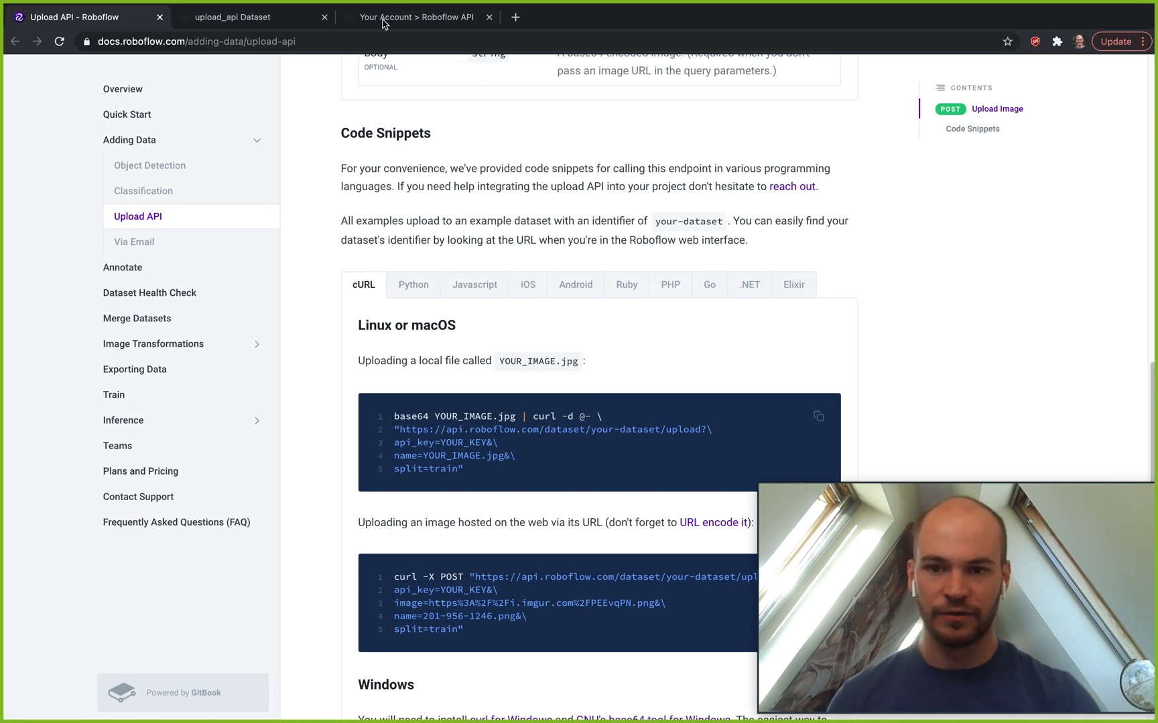
Step: Show the Roboflow API key page in account settings
{"action": "left_click", "coordinate": [415, 16]}
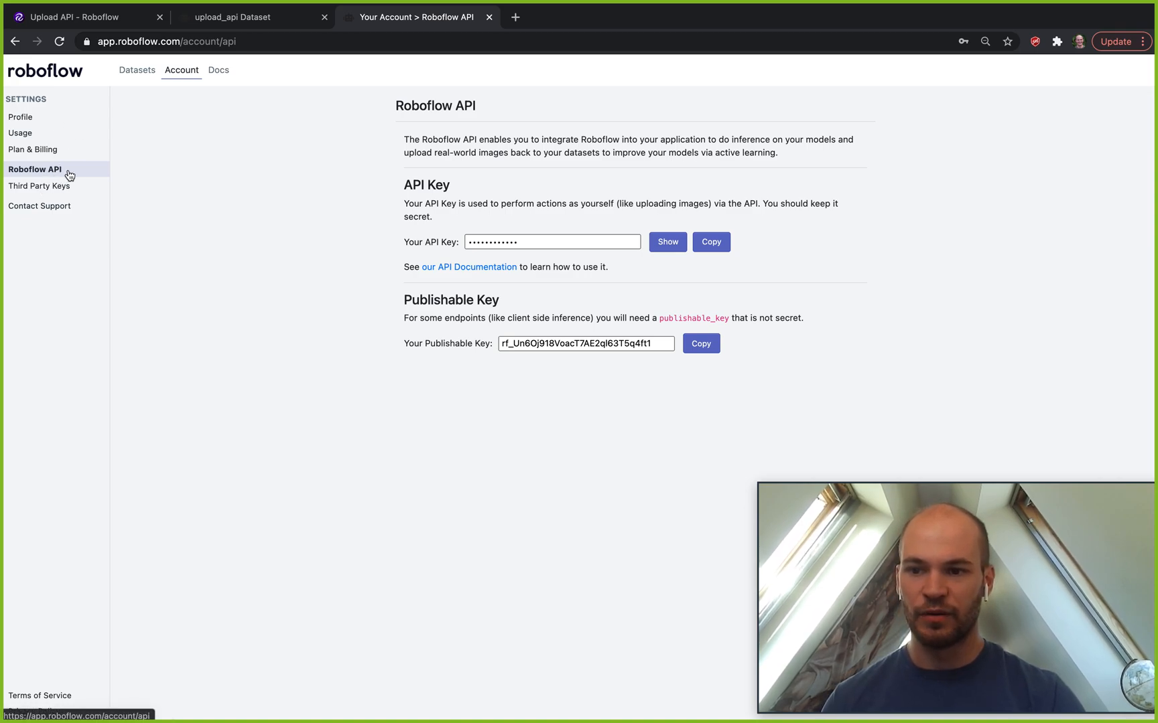
{"action": "mouse_move", "coordinate": [117, 139]}
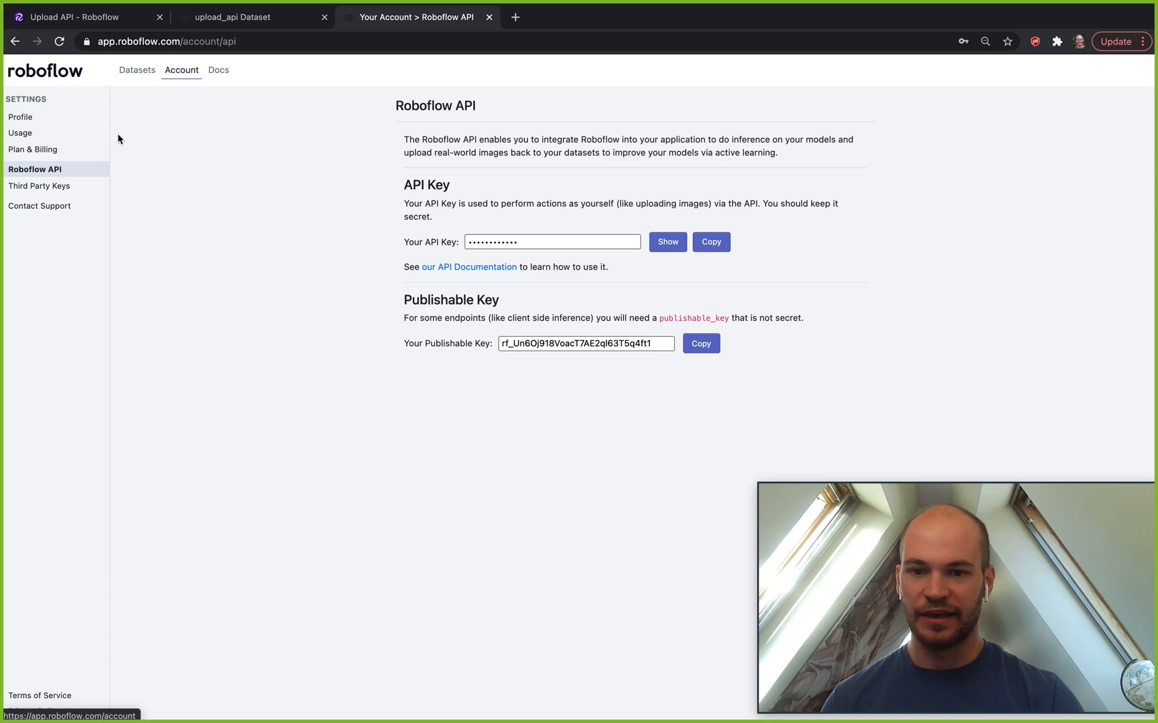
{"action": "mouse_move", "coordinate": [439, 213]}
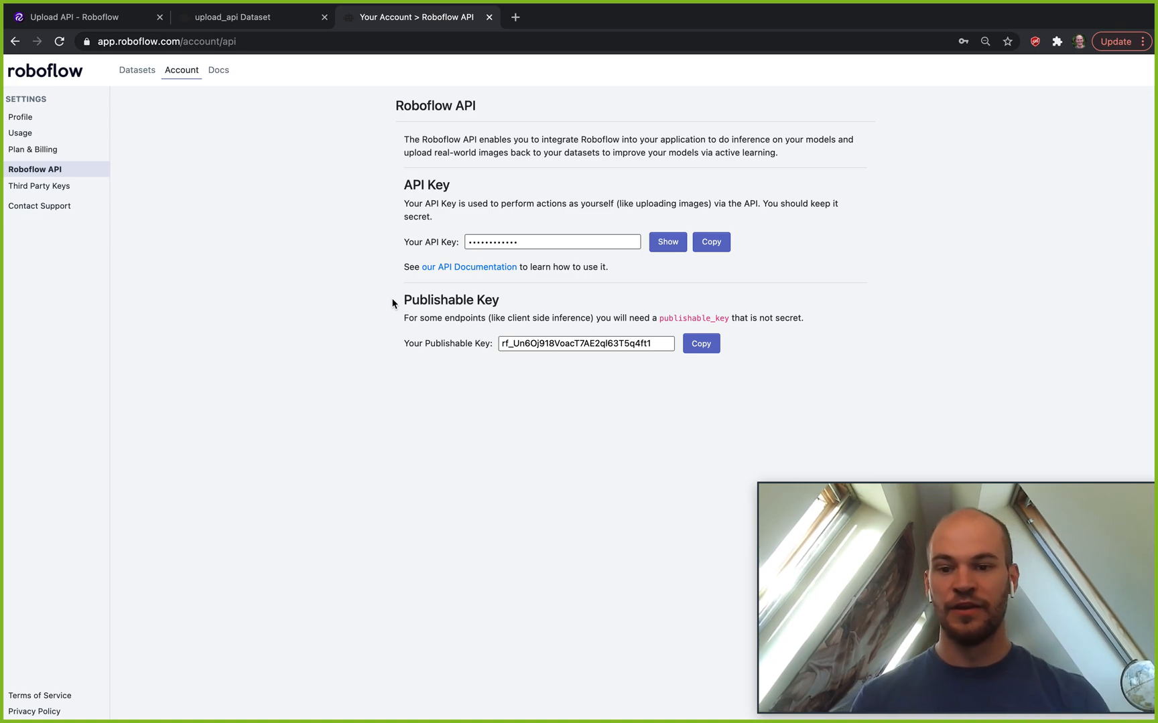
{"action": "mouse_move", "coordinate": [523, 258]}
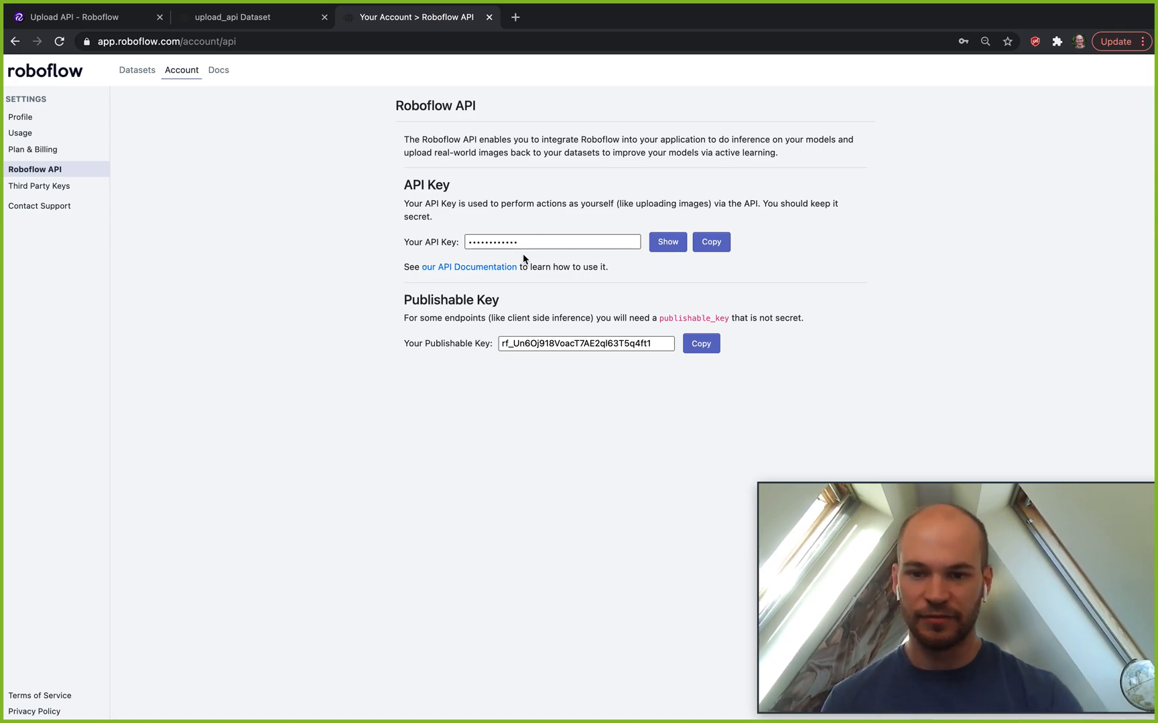
{"action": "mouse_move", "coordinate": [482, 234]}
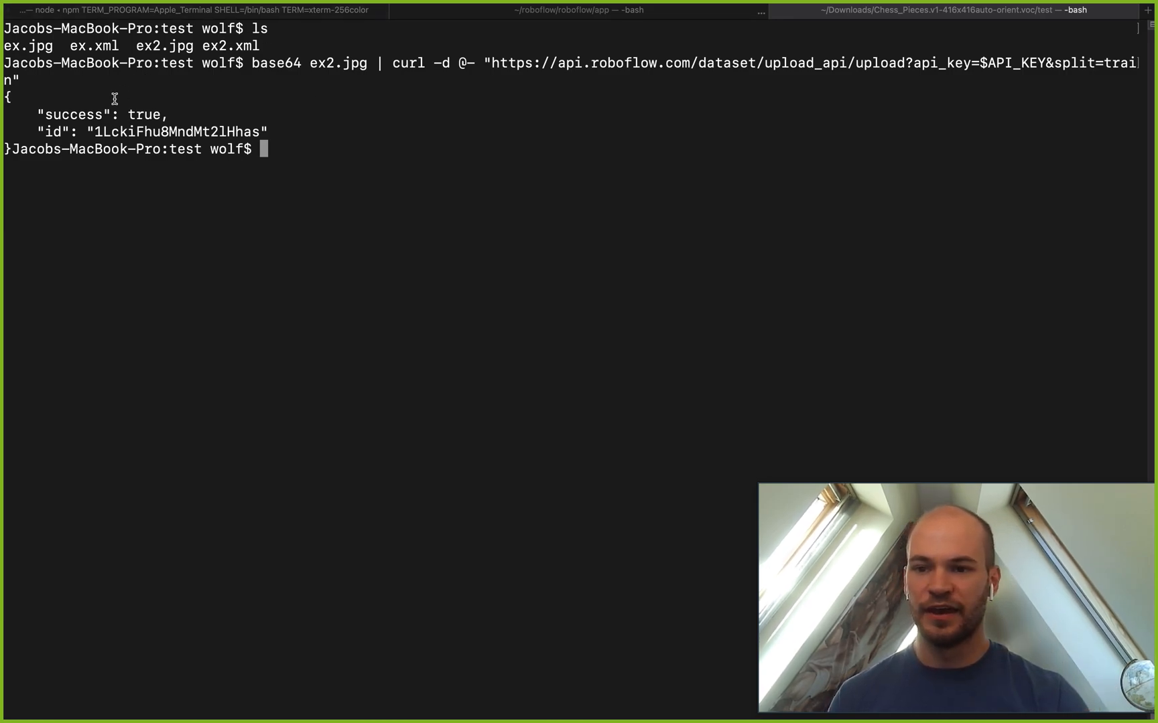
Step: Open the uploaded chessboard image and save a white-bishop box labelled 'upload'
{"action": "left_click_drag", "start_coordinate": [41, 132], "coordinate": [225, 132]}
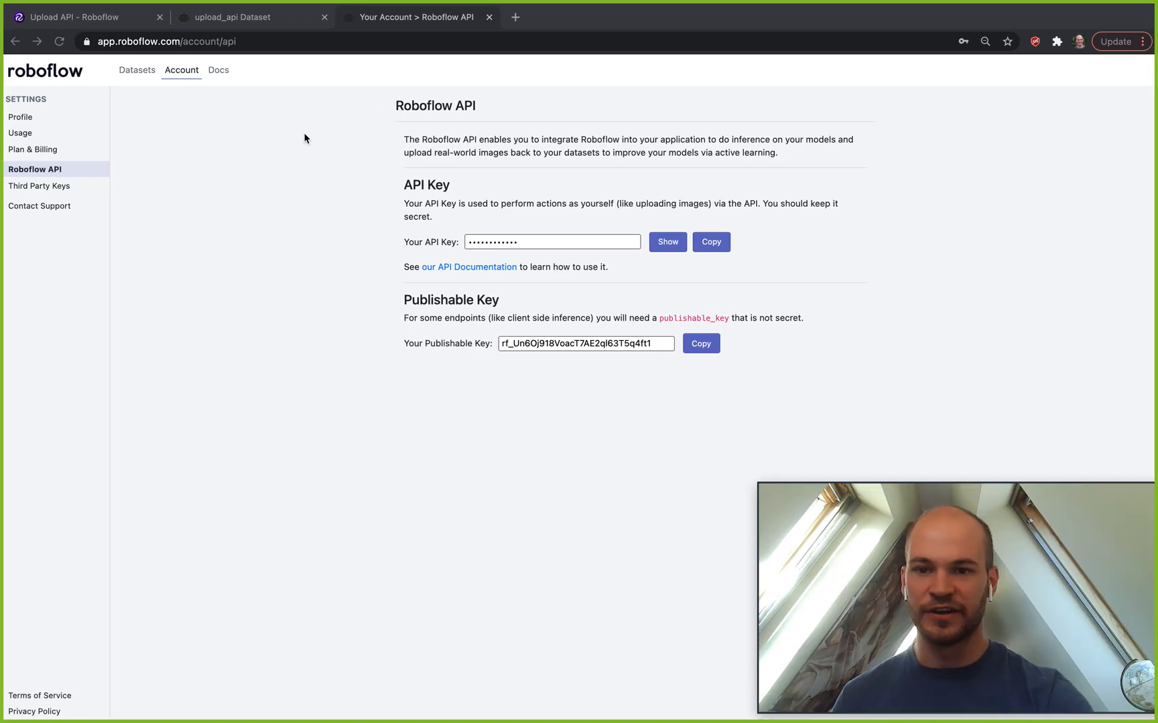
{"action": "left_click", "coordinate": [244, 16]}
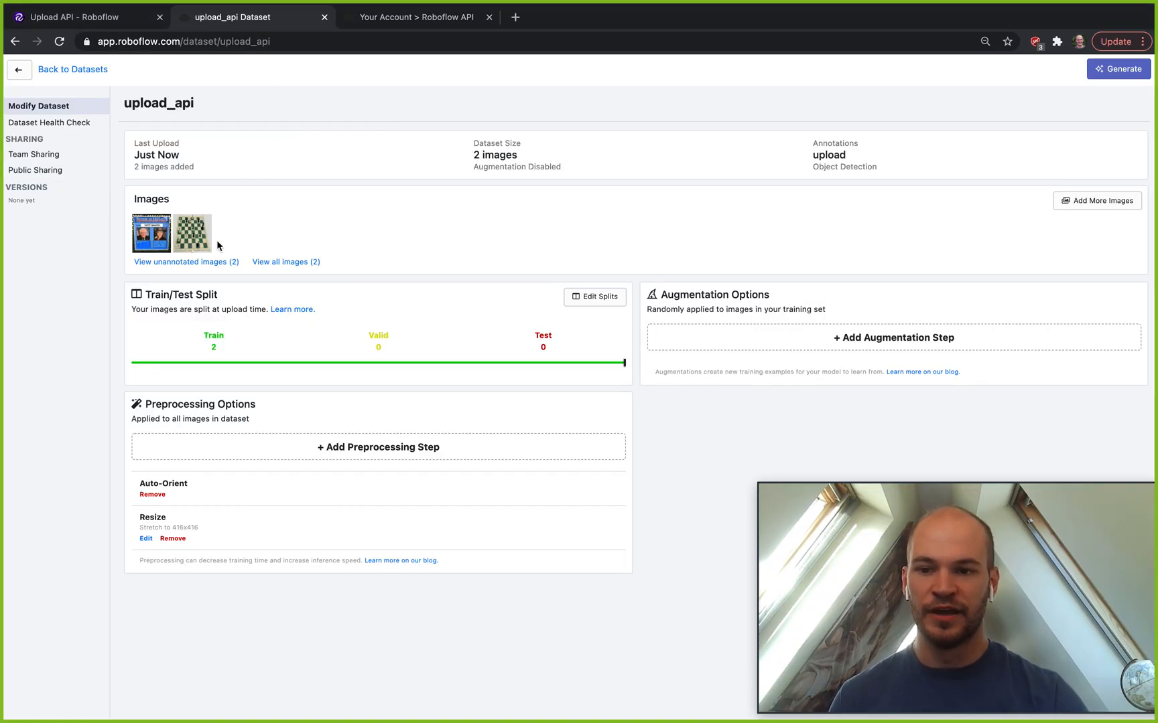
{"action": "mouse_move", "coordinate": [193, 233]}
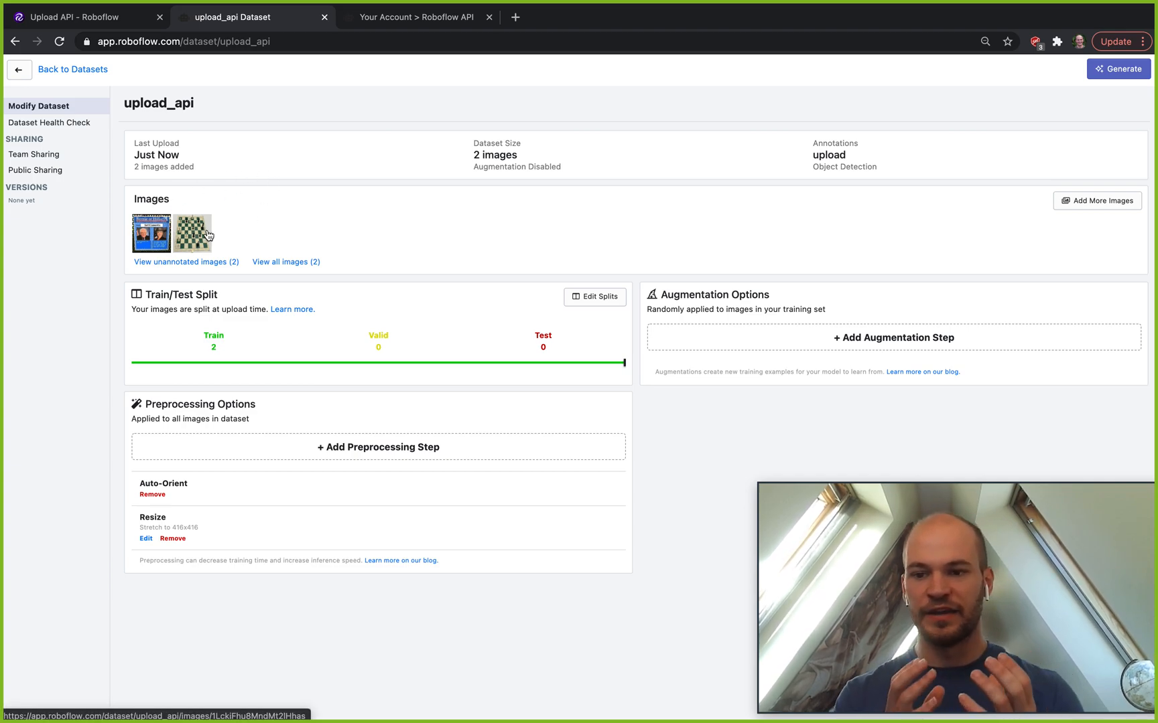
{"action": "left_click", "coordinate": [192, 233]}
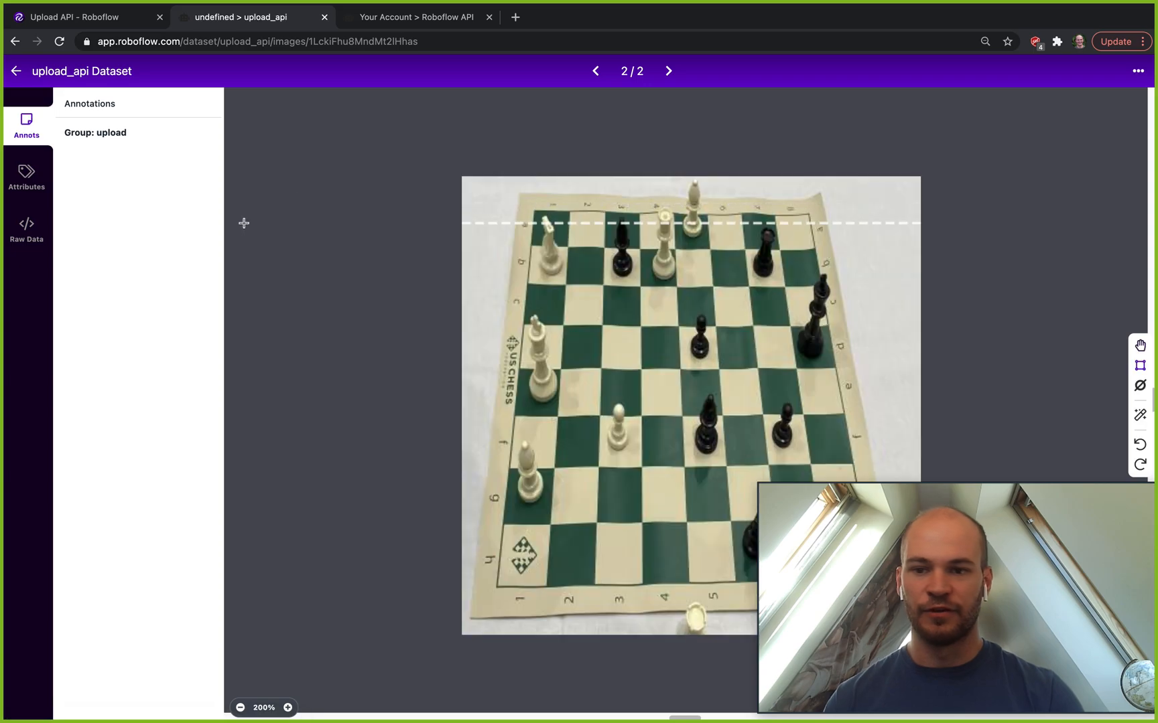
{"action": "mouse_move", "coordinate": [522, 205]}
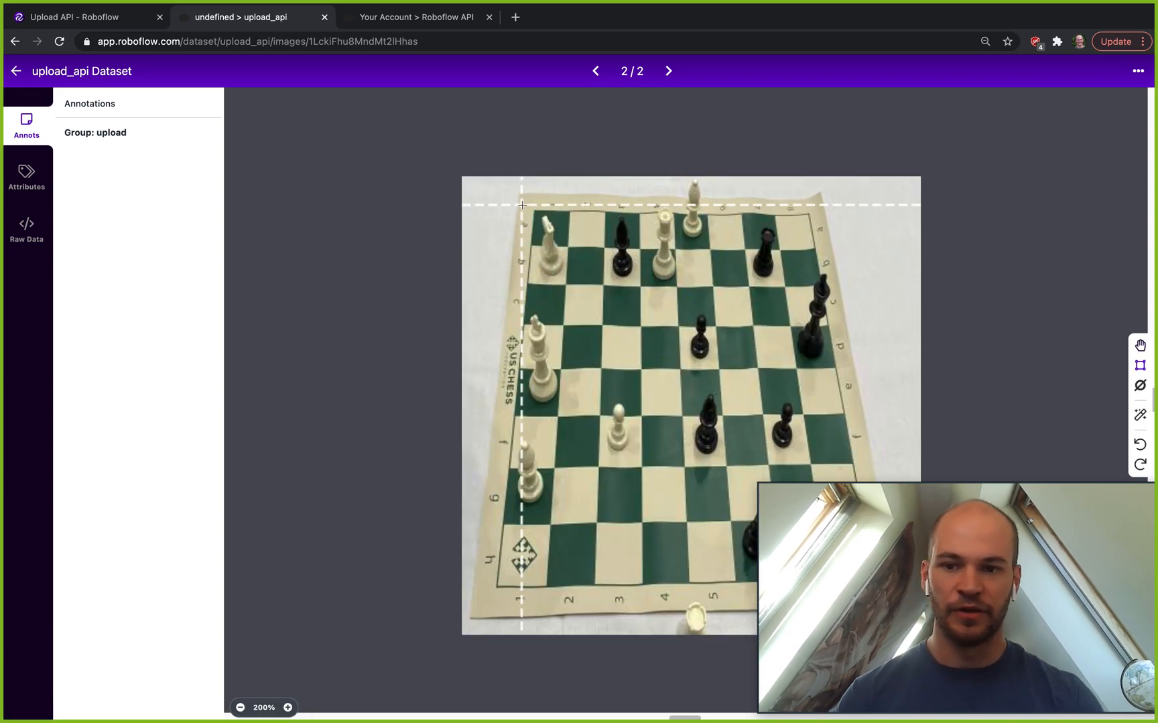
{"action": "mouse_move", "coordinate": [259, 281]}
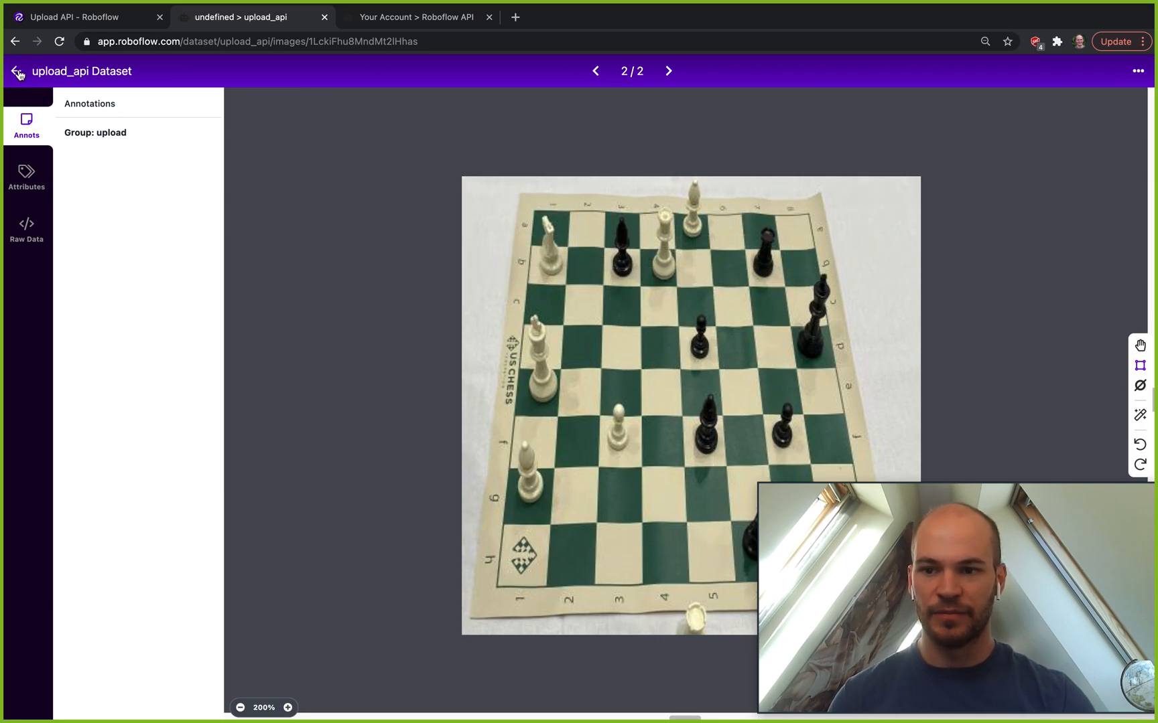
{"action": "left_click", "coordinate": [16, 71]}
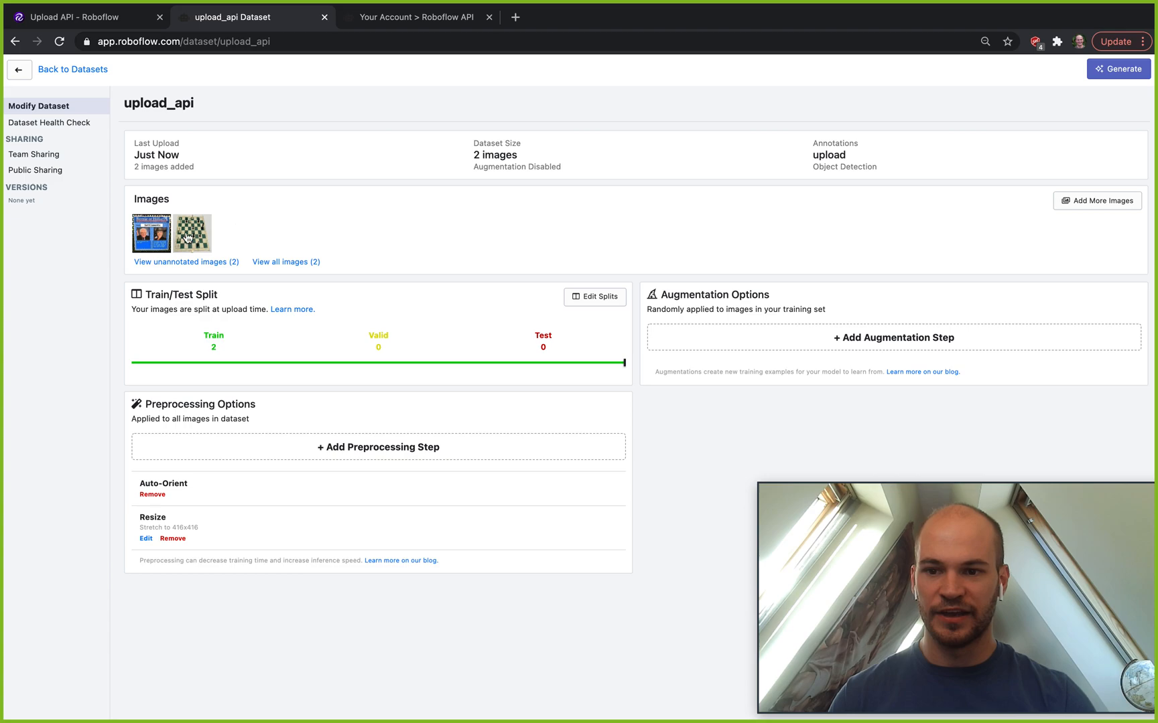
{"action": "left_click", "coordinate": [190, 234]}
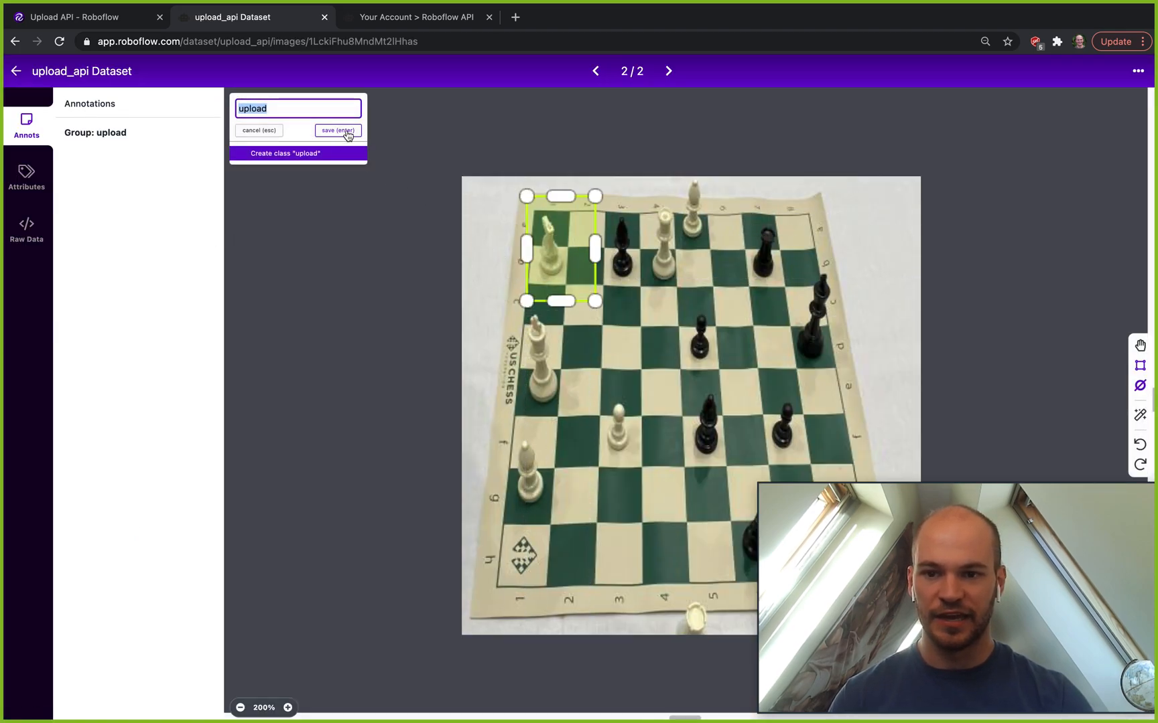
{"action": "left_click", "coordinate": [337, 131]}
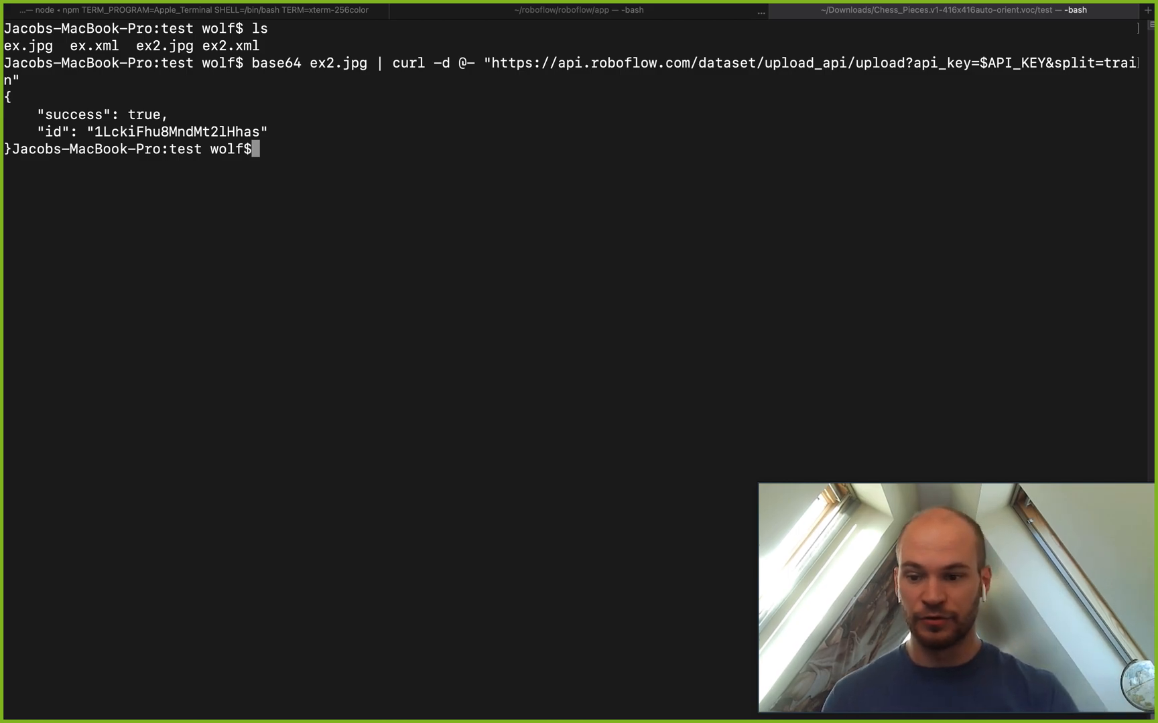
Step: Enter 'cat ex.xml' to print the annotation file contents
{"action": "type", "text": "cat"}
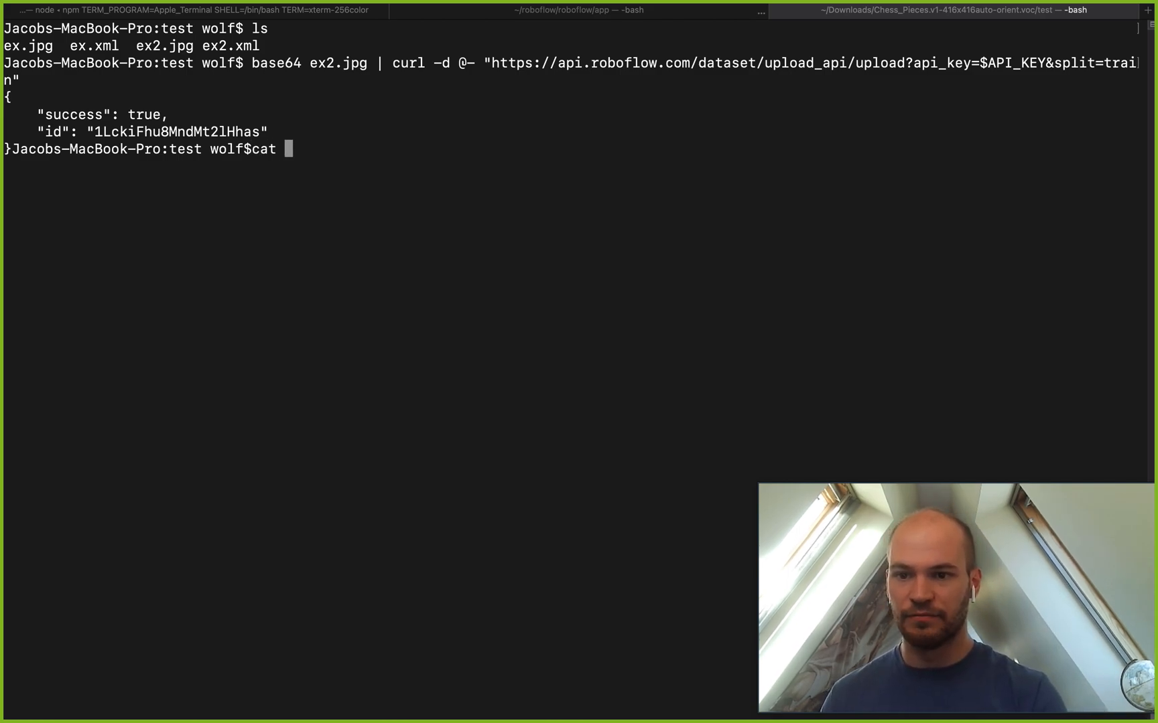
{"action": "type", "text": "ex"}
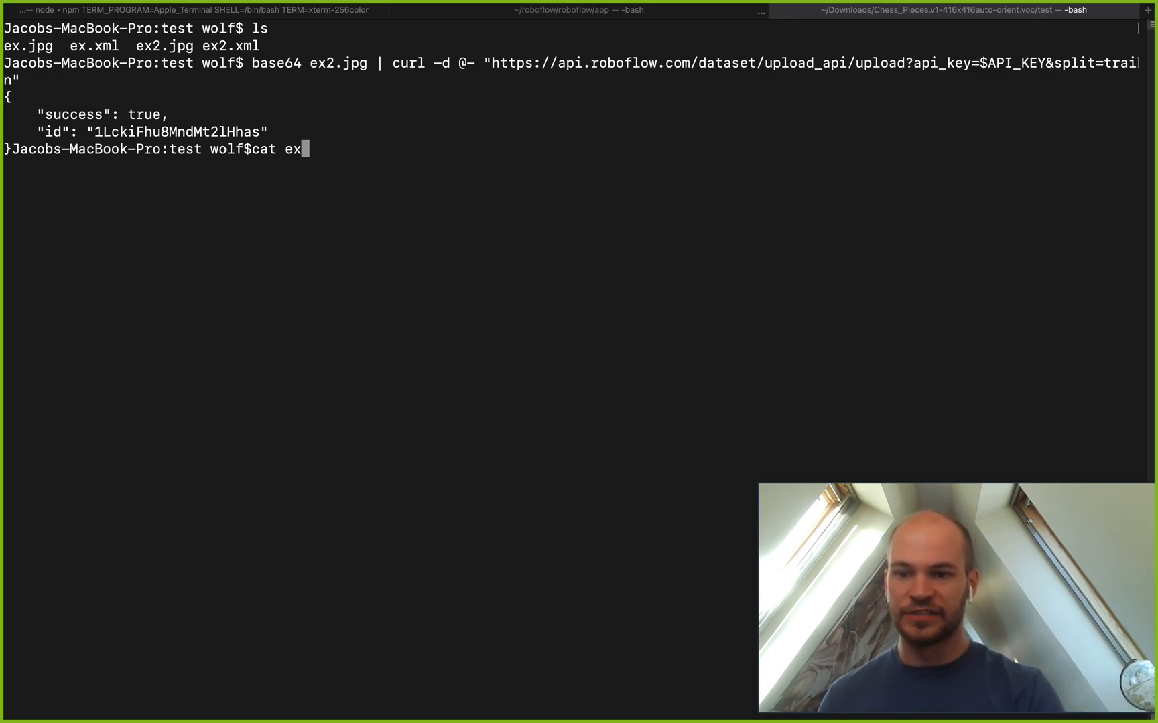
{"action": "type", "text": ".xml"}
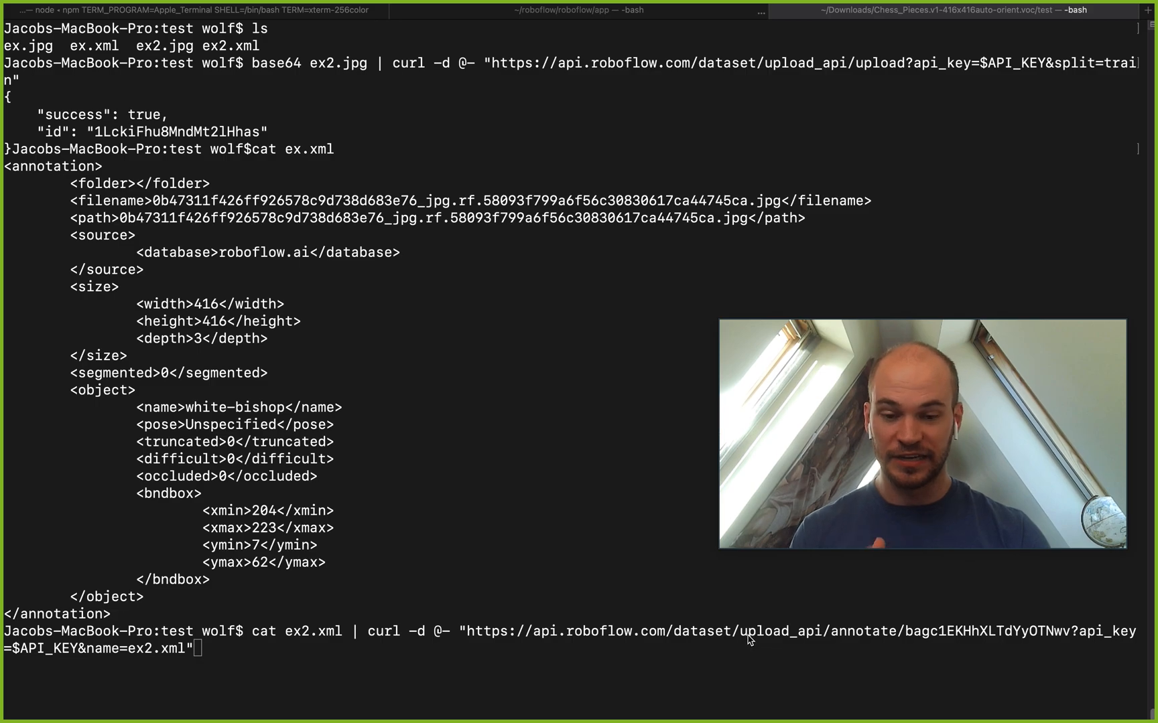
{"action": "mouse_move", "coordinate": [871, 649]}
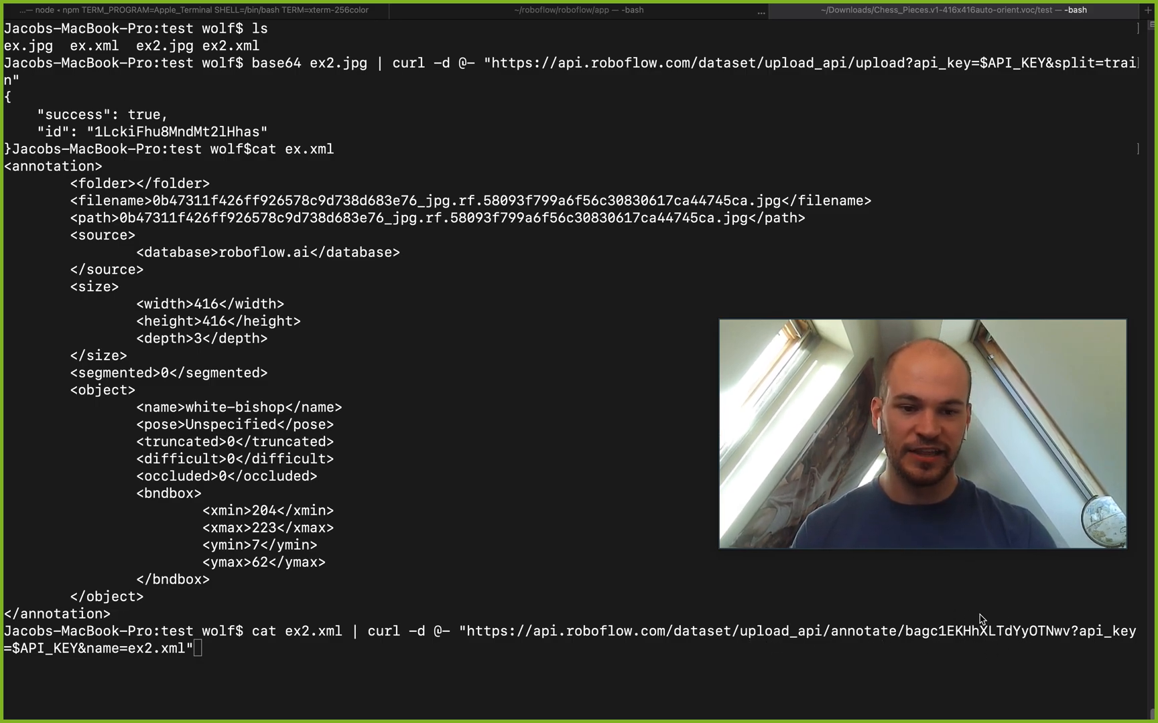
{"action": "mouse_move", "coordinate": [860, 651]}
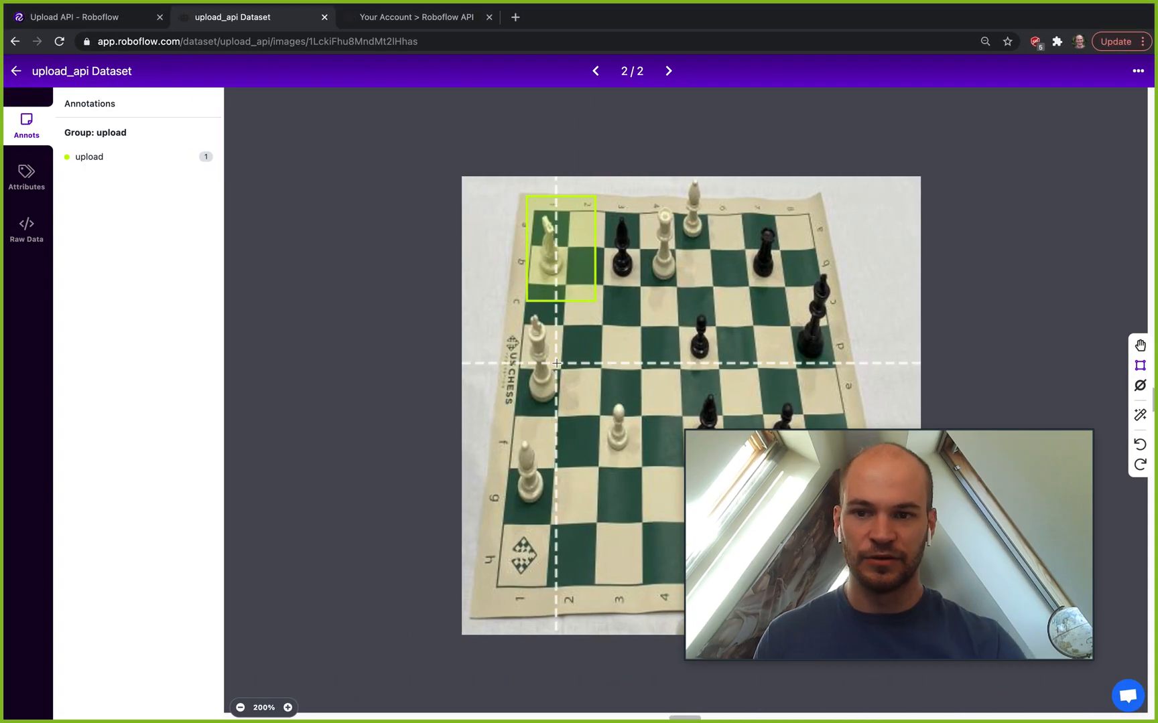
Step: Scroll the Upload API docs to the code snippets and show the Python local-image example
{"action": "left_click", "coordinate": [81, 16]}
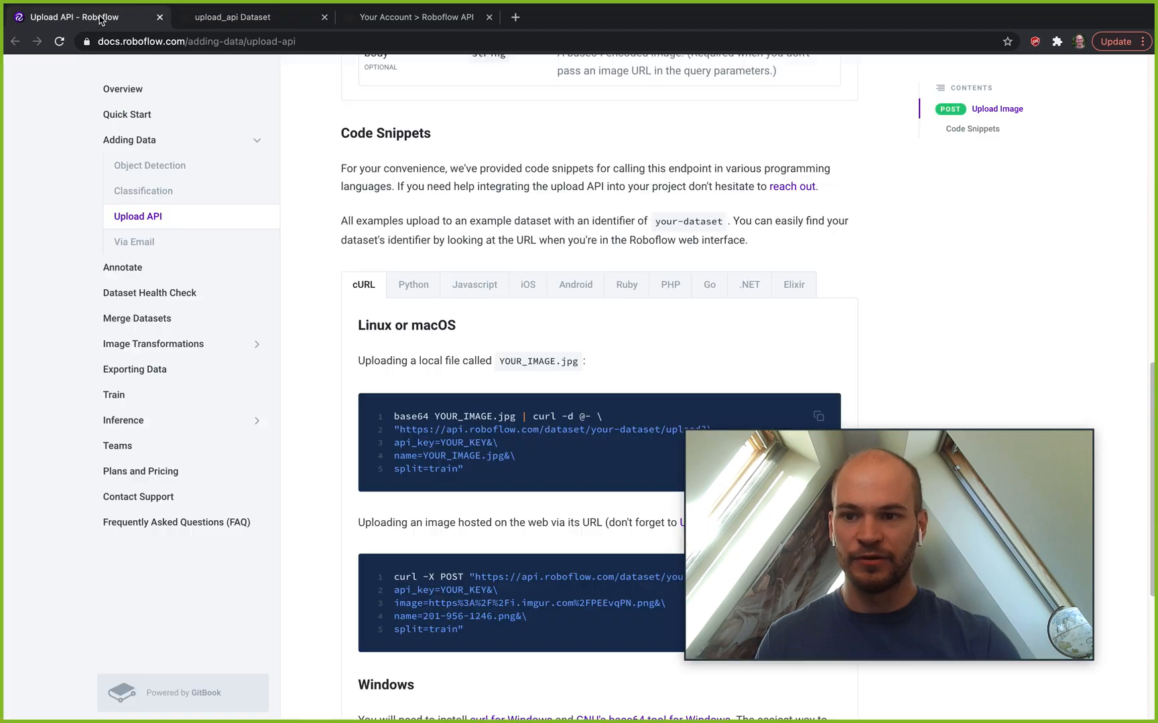
{"action": "scroll", "scroll_direction": "down", "scroll_amount": 3}
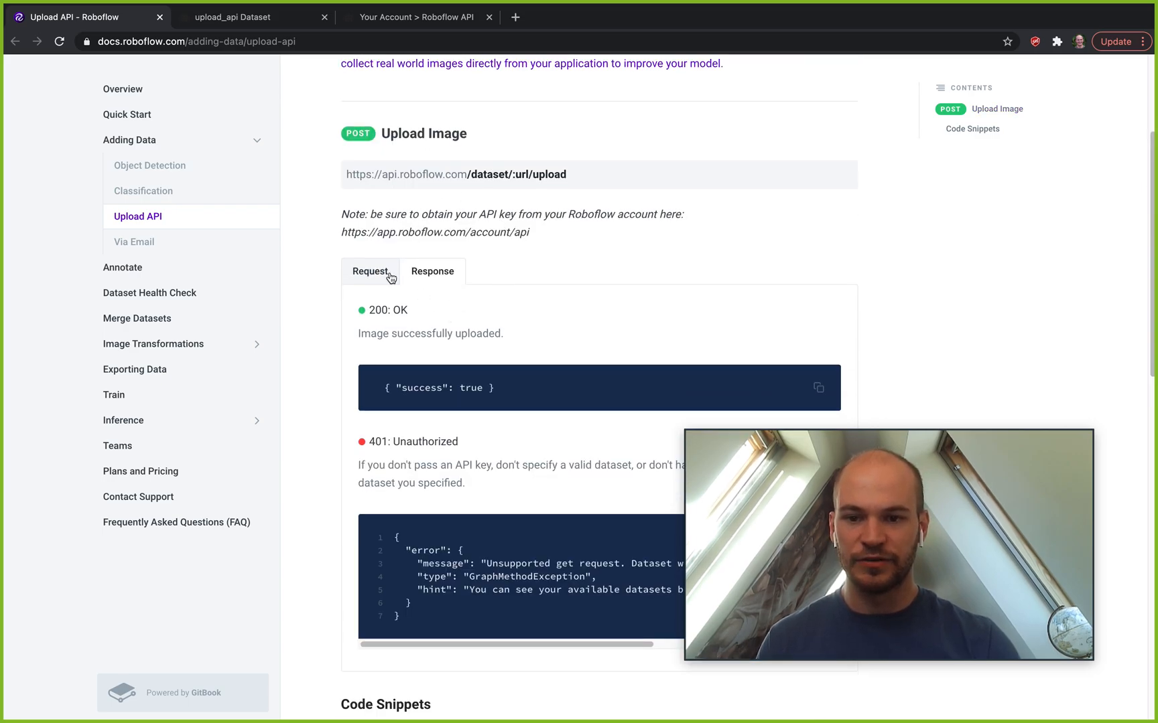
{"action": "scroll", "scroll_direction": "down", "scroll_amount": 3}
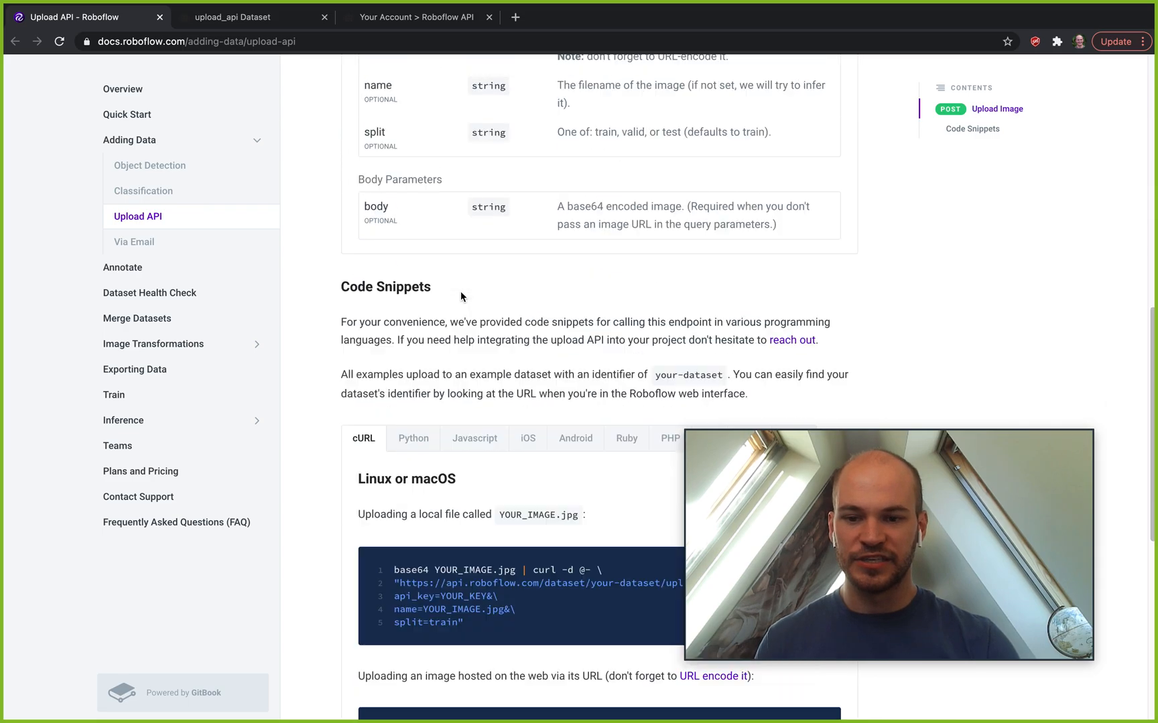
{"action": "scroll", "scroll_direction": "down", "scroll_amount": 3}
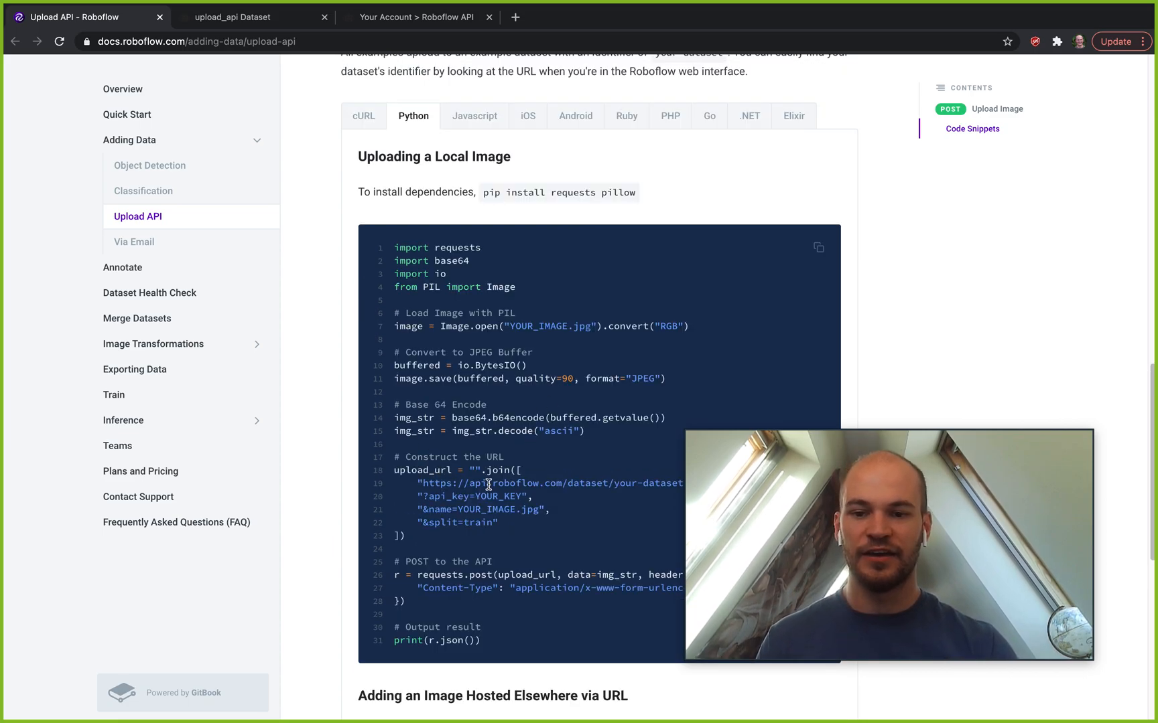
{"action": "scroll", "scroll_direction": "down", "scroll_amount": 3}
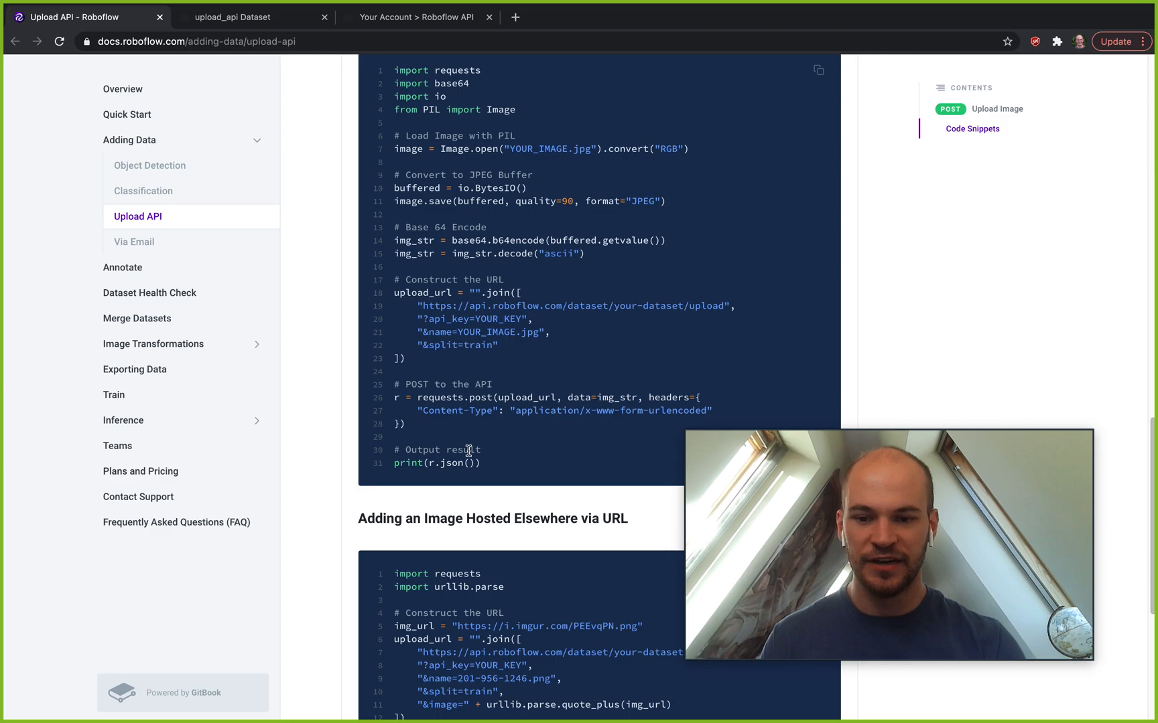
{"action": "scroll", "scroll_direction": "down", "scroll_amount": 3}
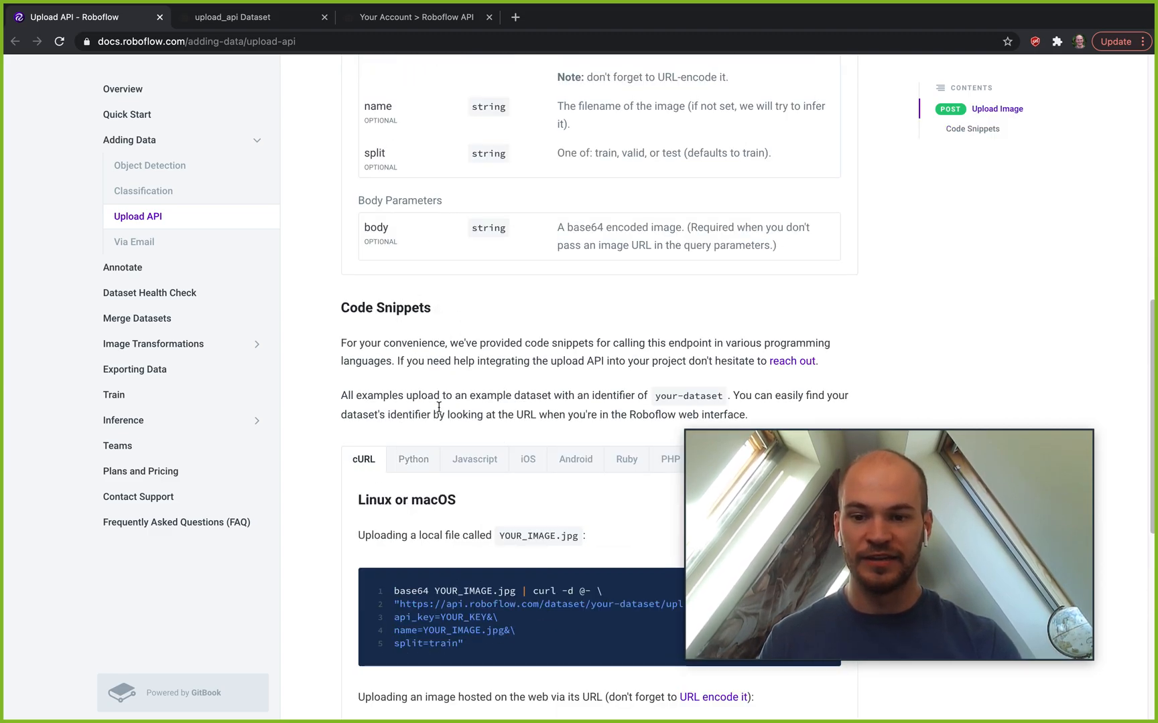
{"action": "scroll", "scroll_direction": "down", "scroll_amount": 3}
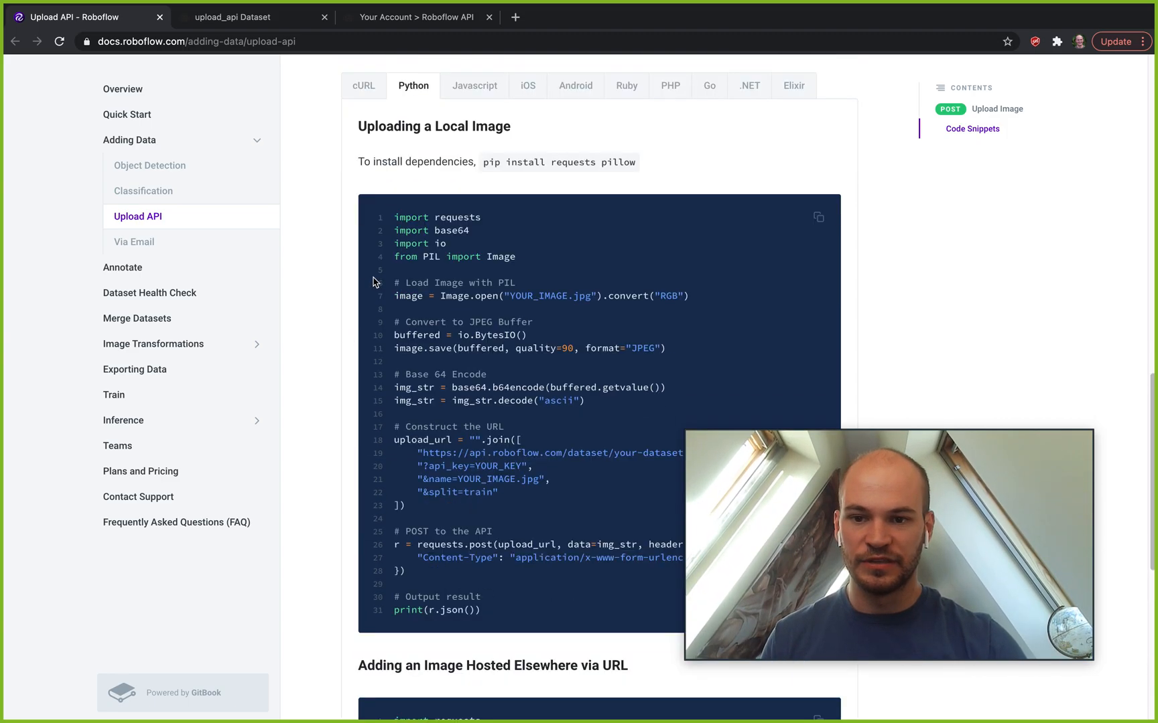
{"action": "scroll", "scroll_direction": "down", "scroll_amount": 3}
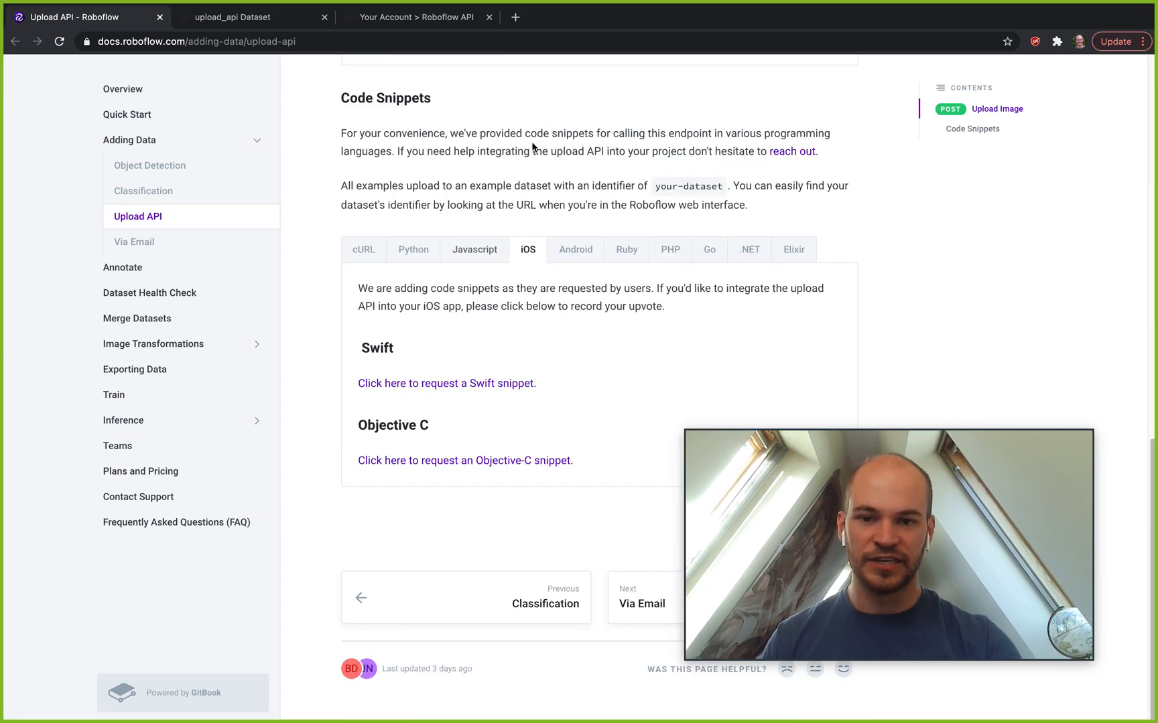
{"action": "mouse_move", "coordinate": [457, 360]}
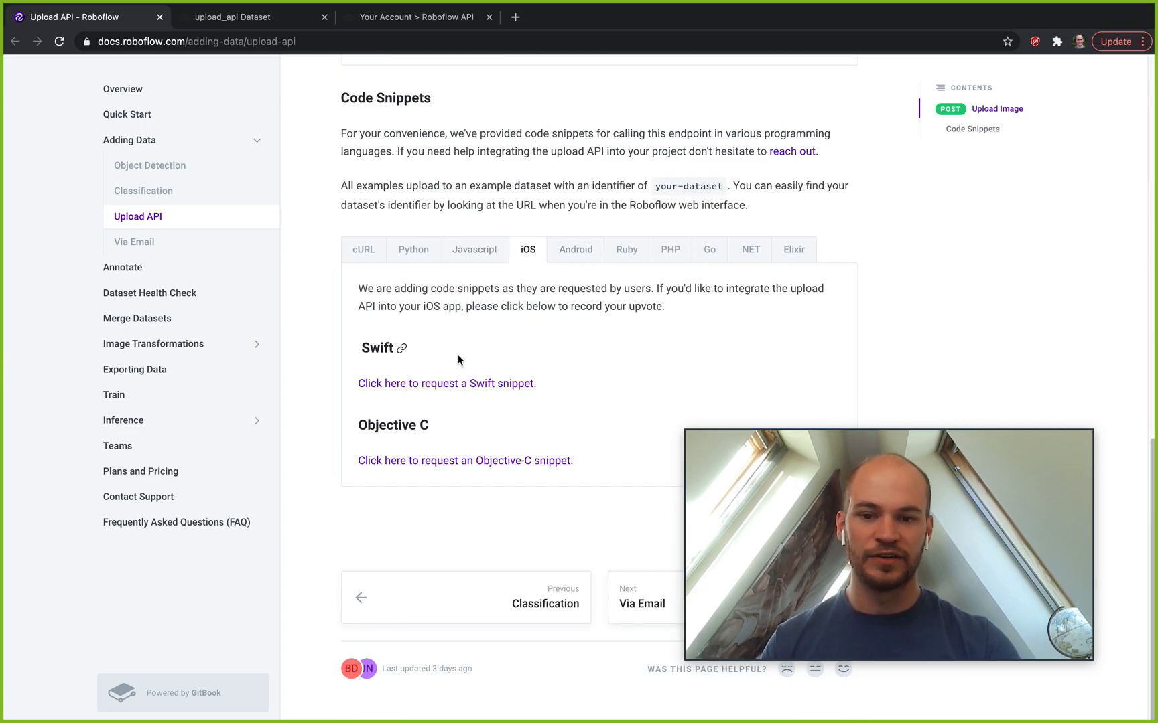
{"action": "mouse_move", "coordinate": [352, 357]}
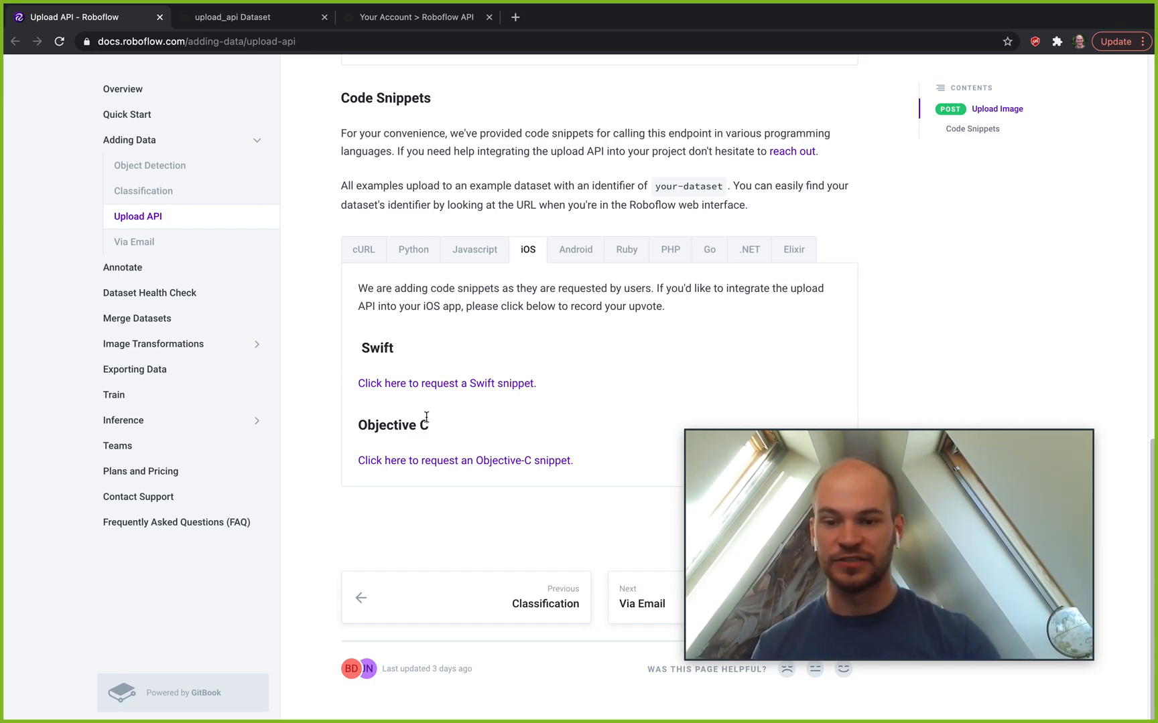
{"action": "mouse_move", "coordinate": [446, 383]}
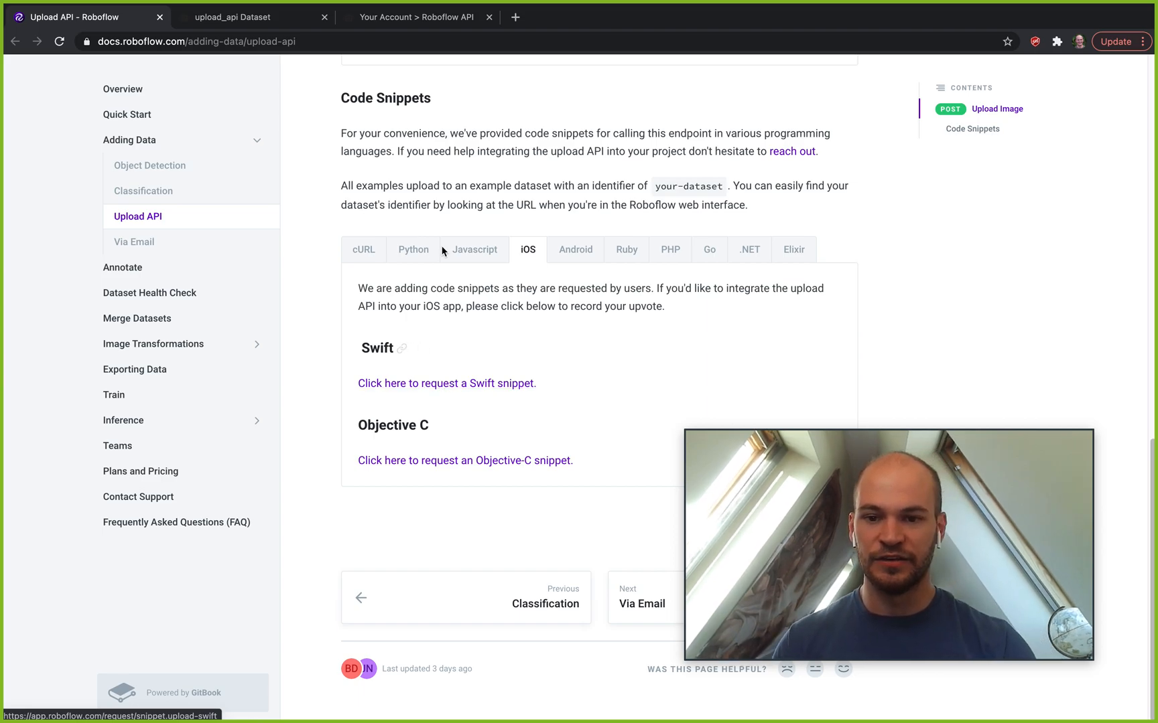
{"action": "left_click", "coordinate": [414, 249]}
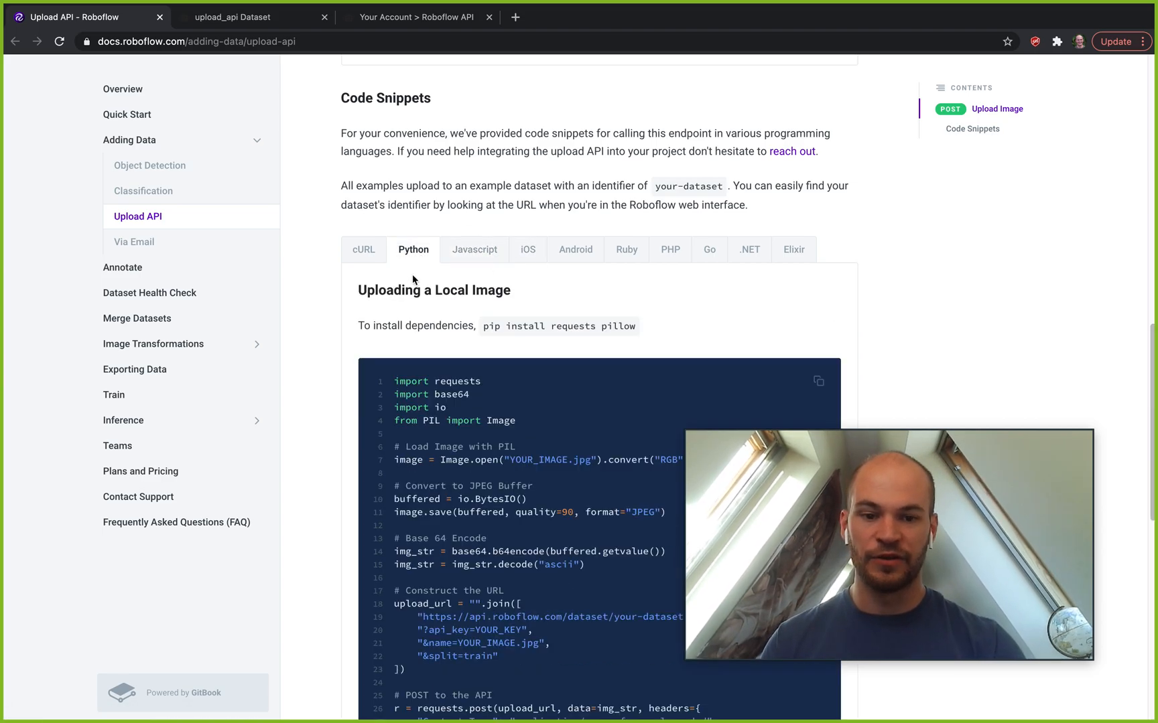